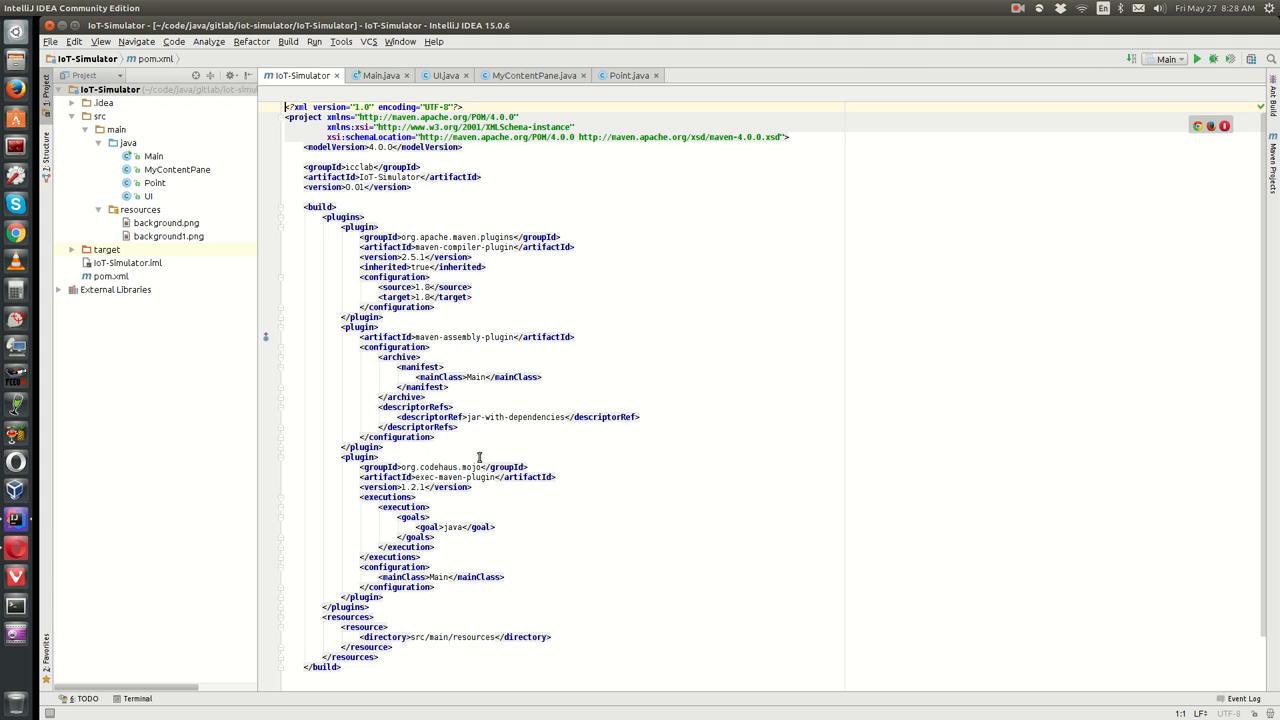
mouse_move(517, 33)
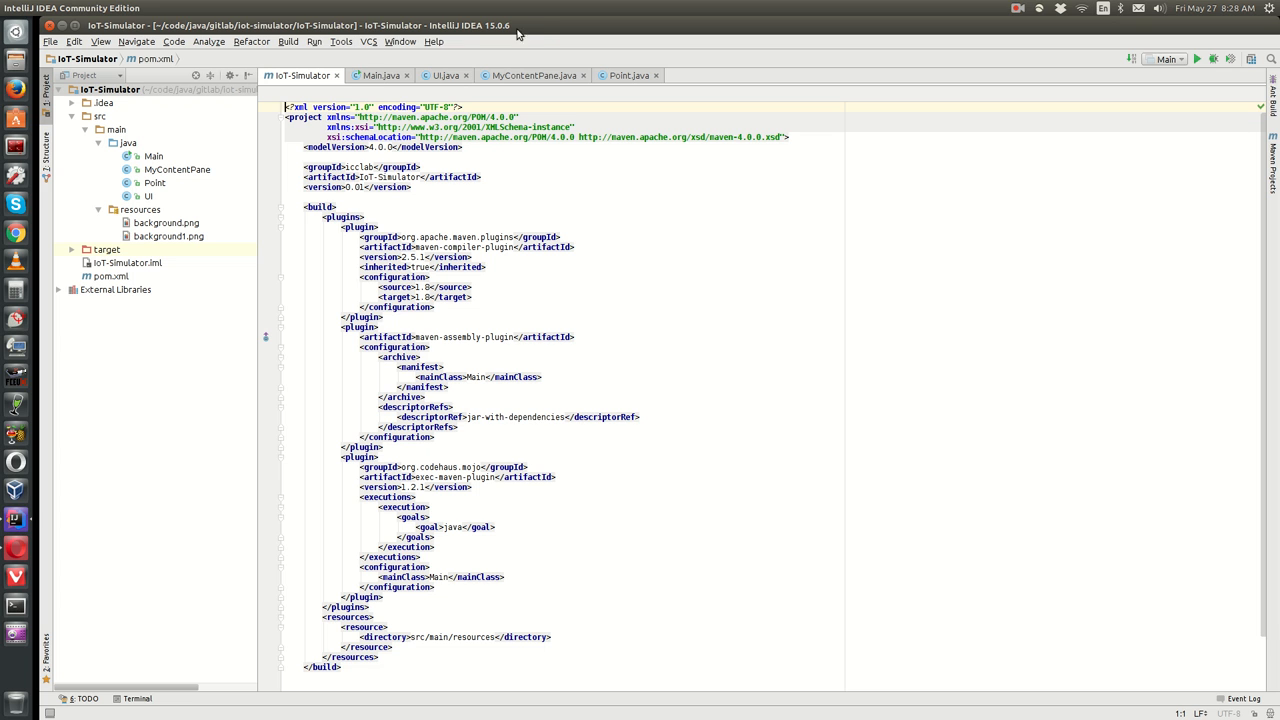
mouse_move(537, 84)
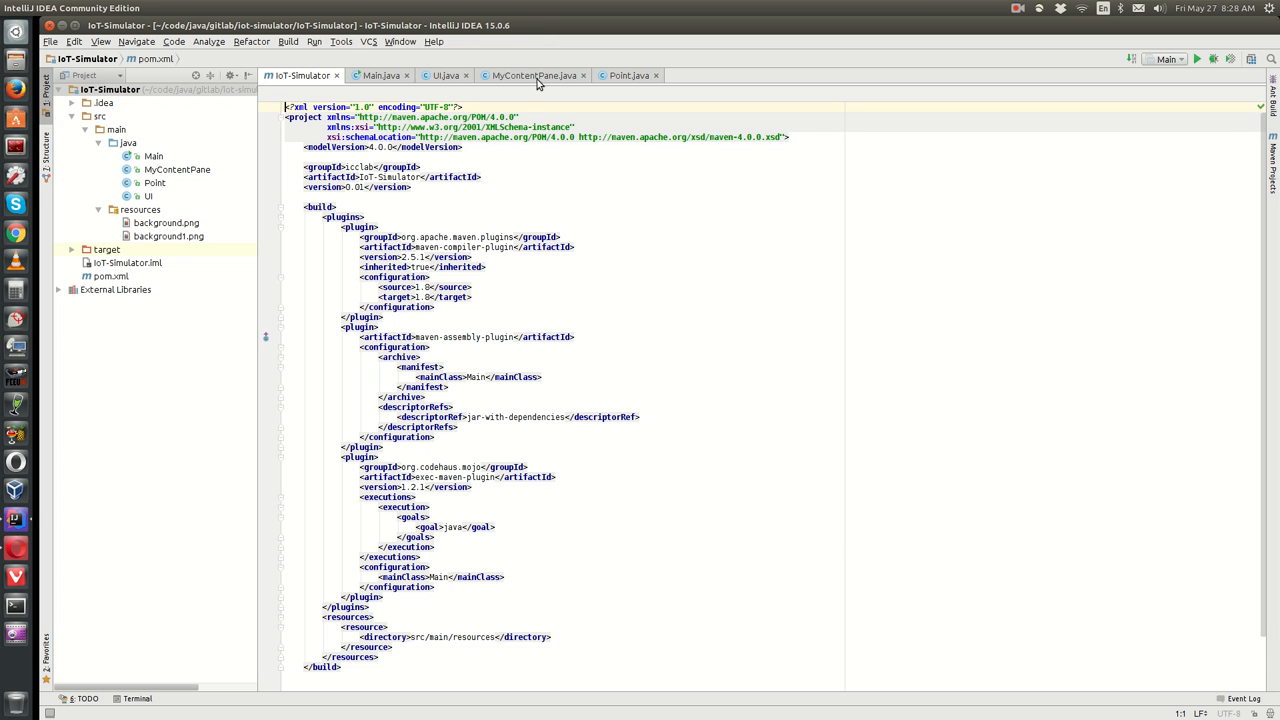
mouse_move(941, 271)
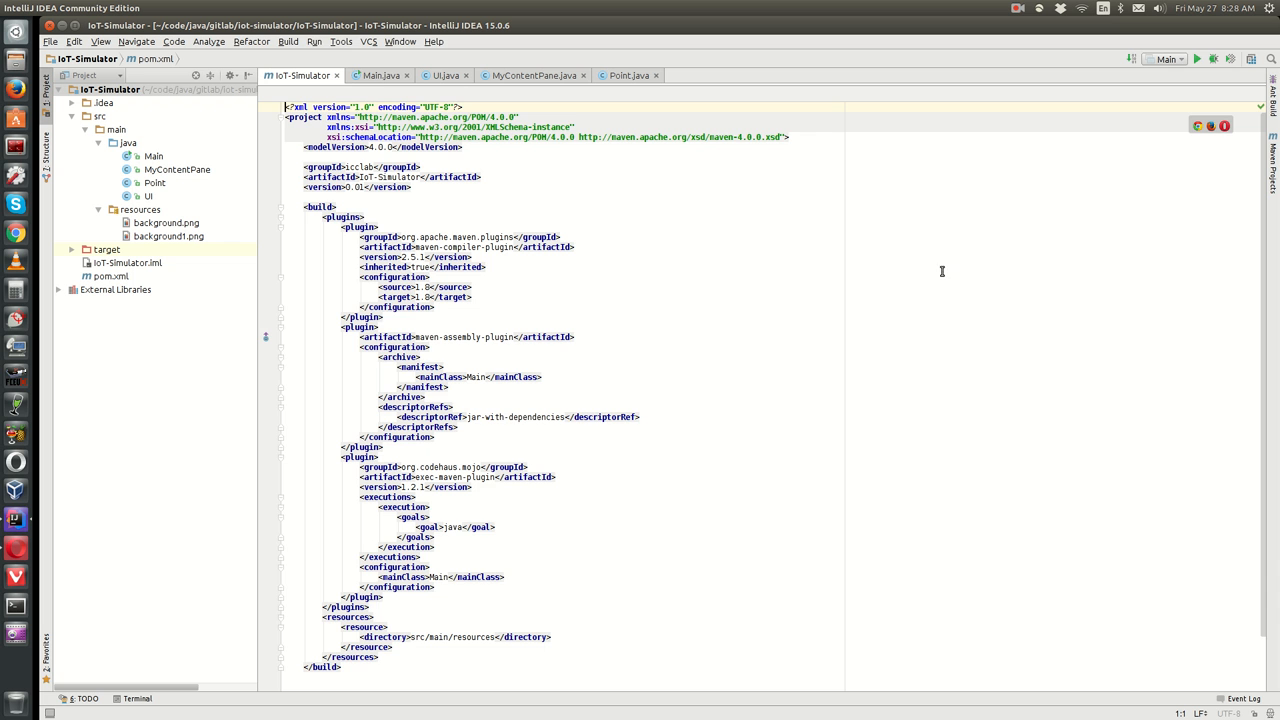
Review the Main and Point source files, then bring up the terminal
left_click(380, 75)
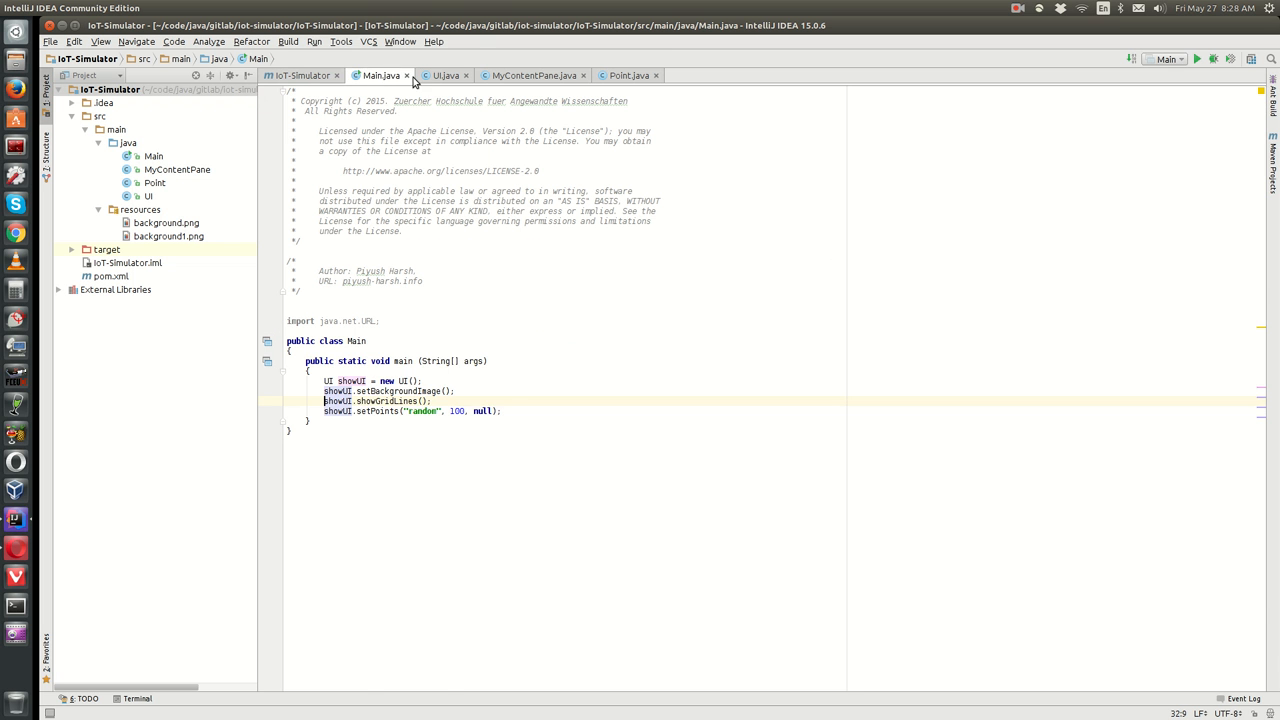
left_click(533, 75)
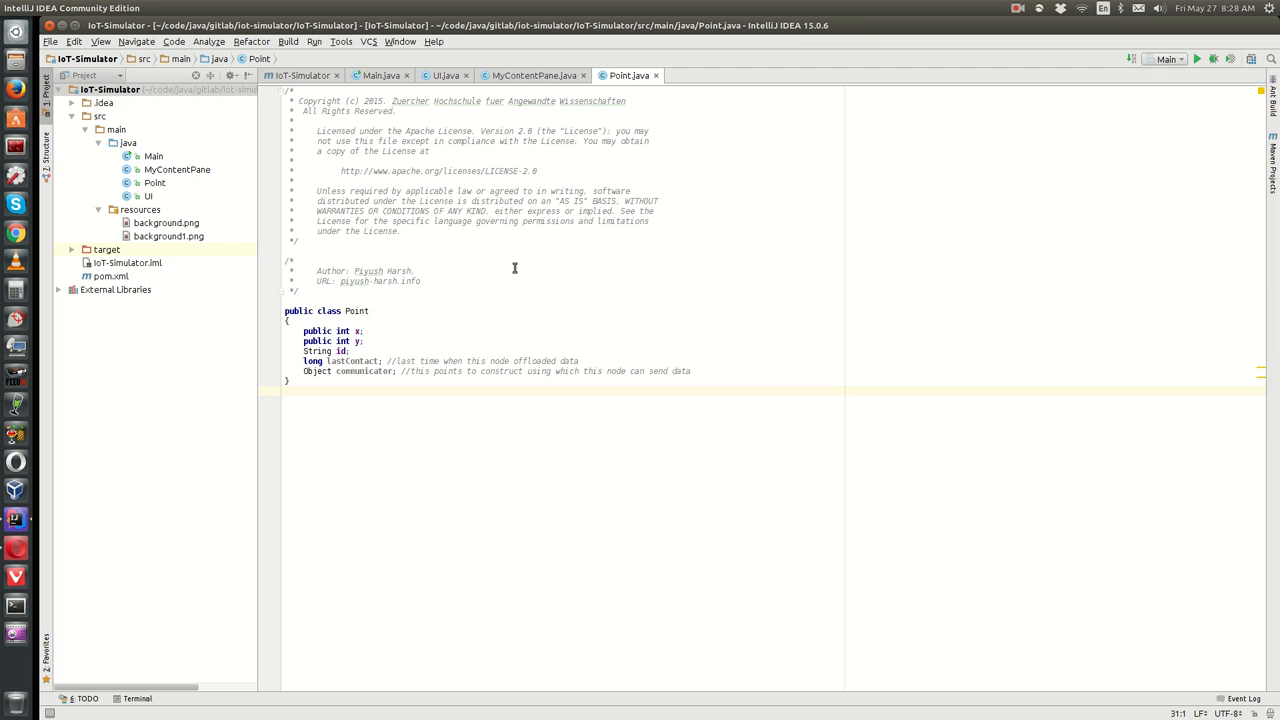
mouse_move(1022, 25)
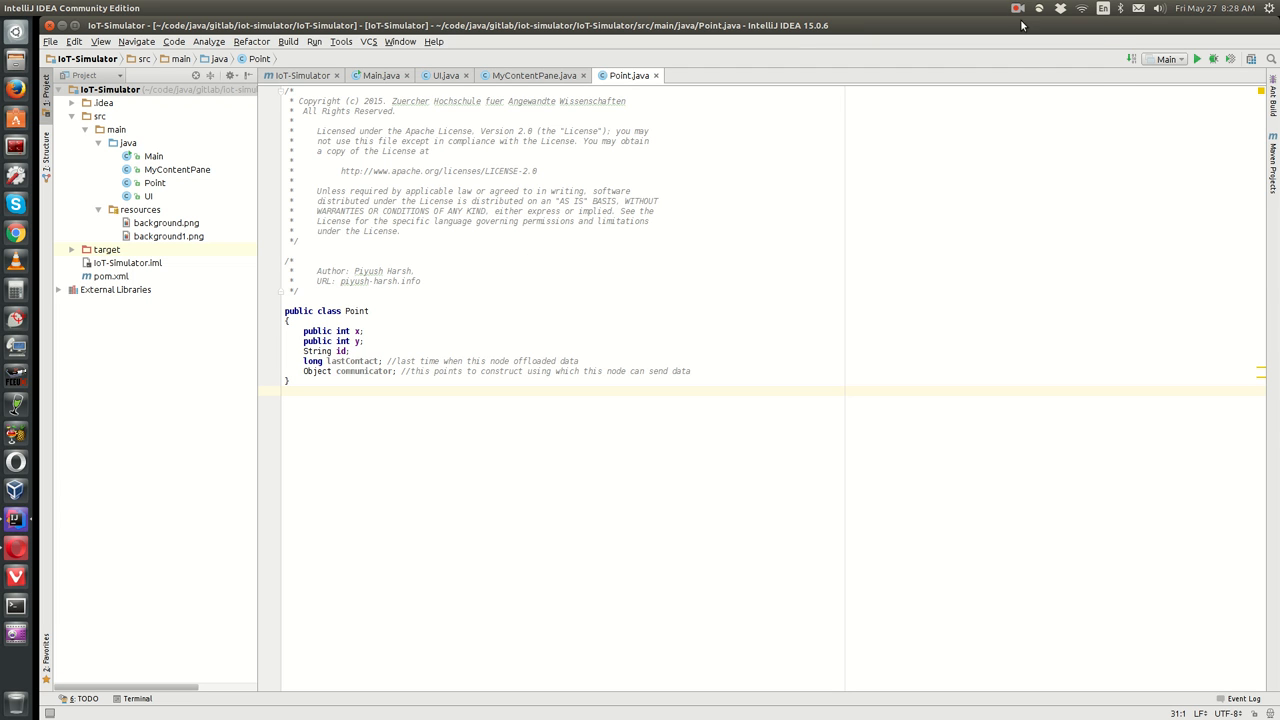
left_click(1018, 8)
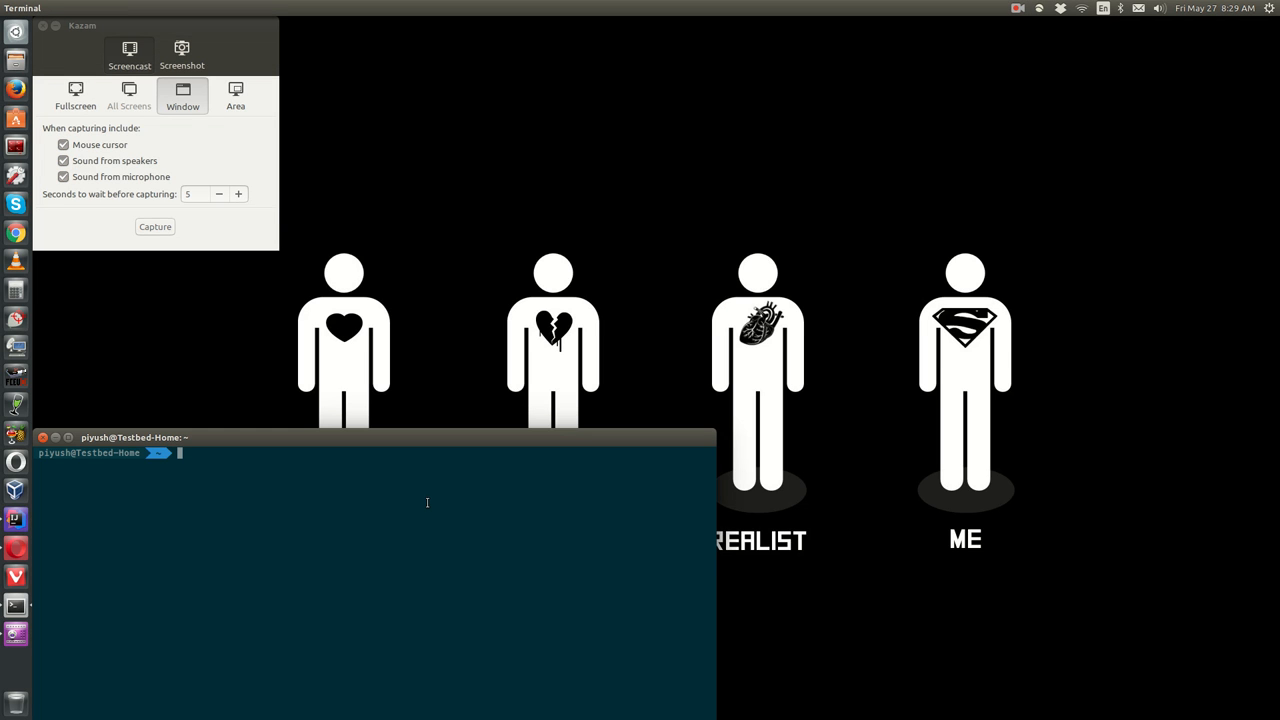
Change into code/java/gitlab/iot-simulator/IoT-Simulator/ project folder
type("c")
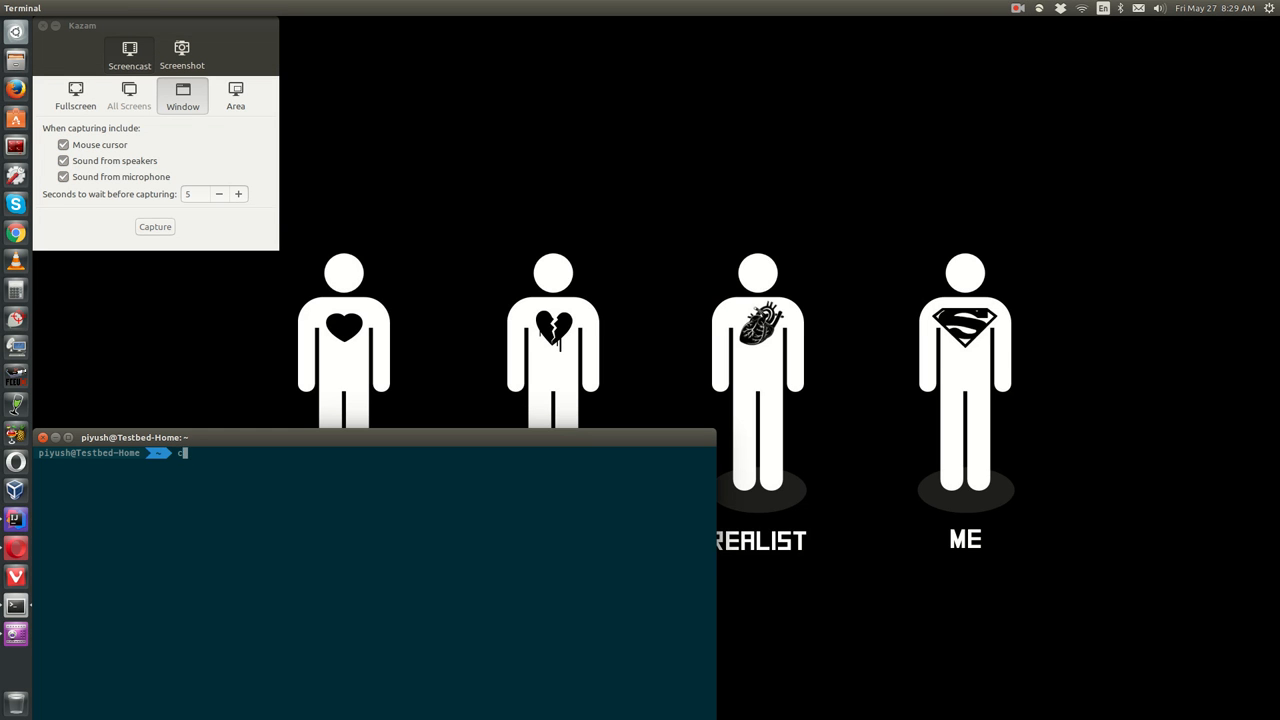
type("d")
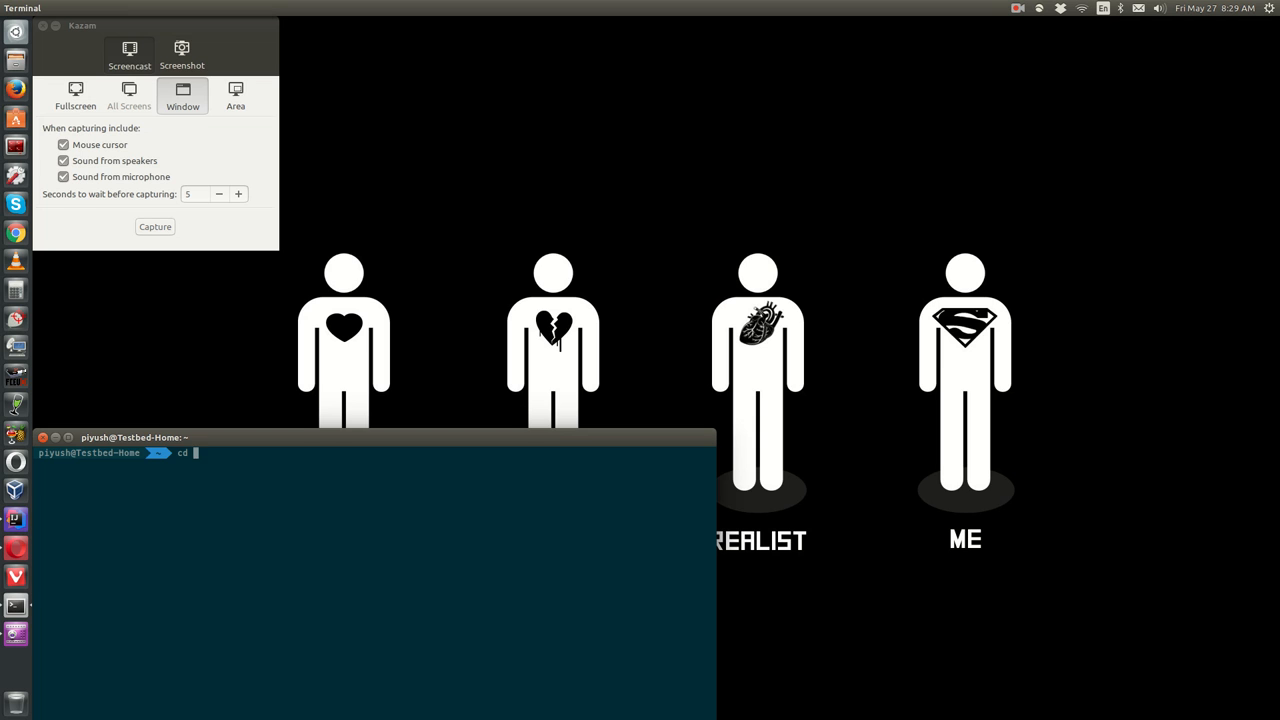
type("code/java/")
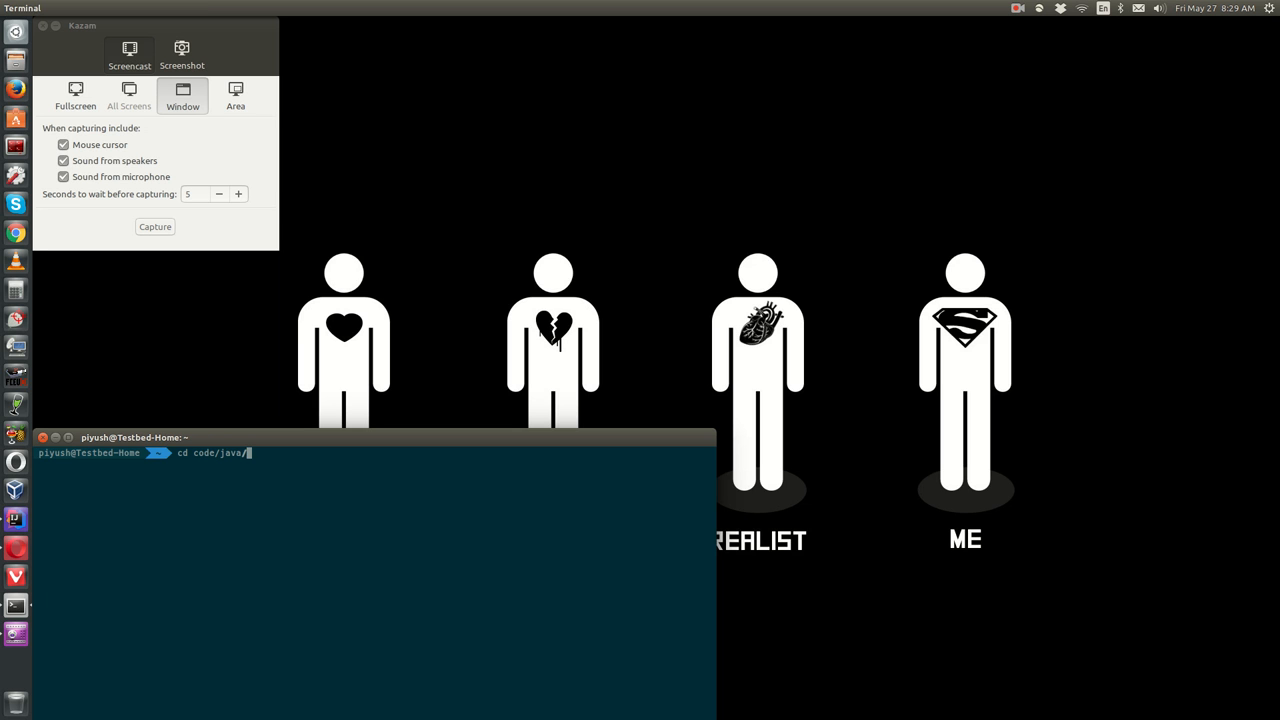
type("gitlab/")
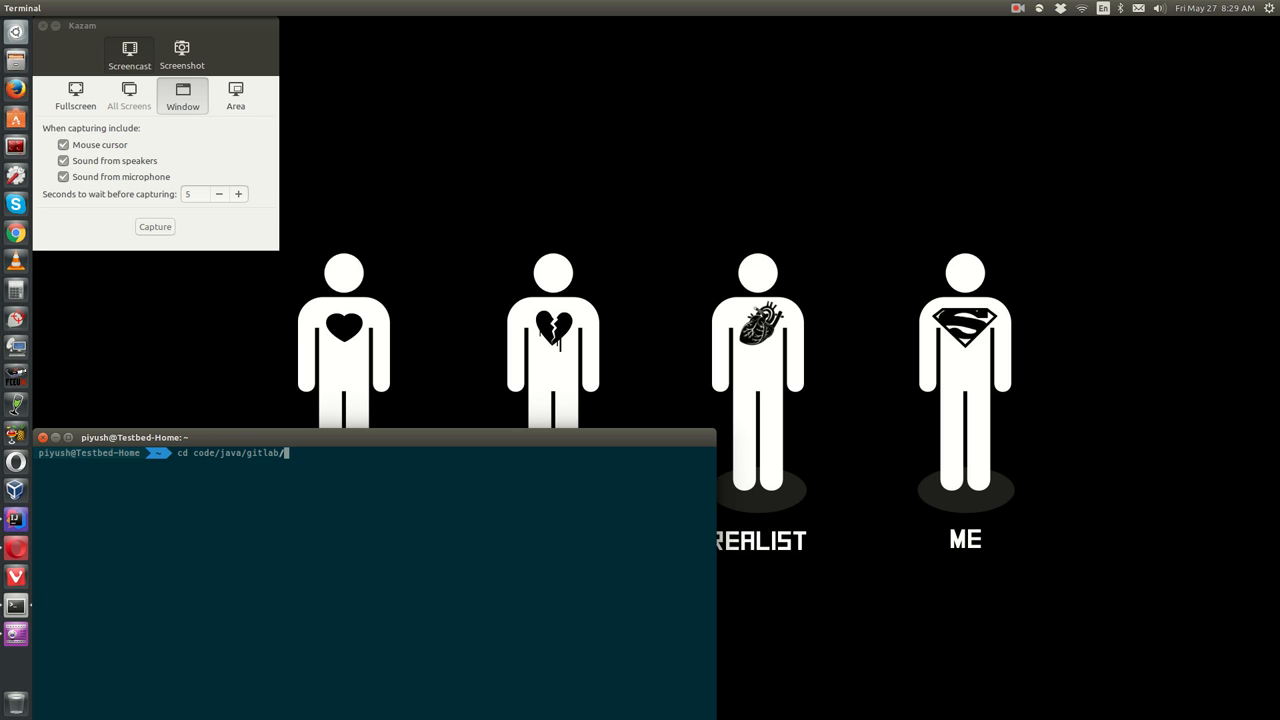
type("iot-simulator/IoT-Simulator/")
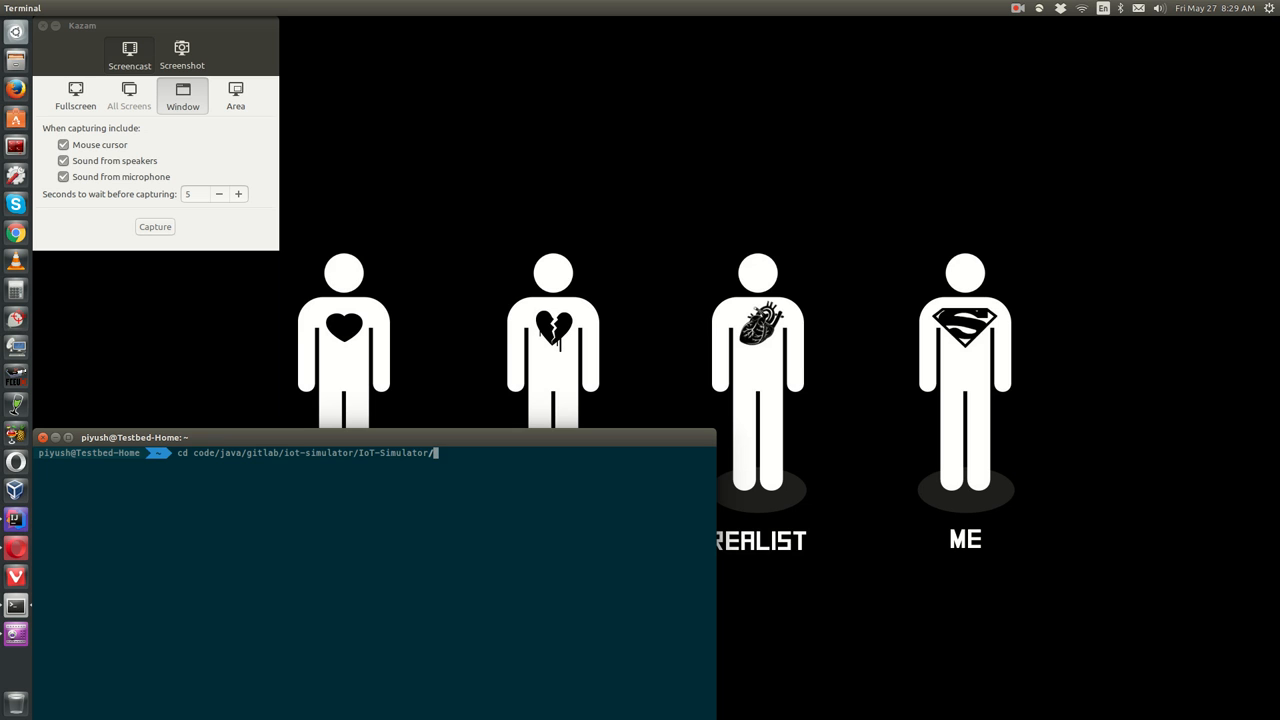
key("Return")
type("ls")
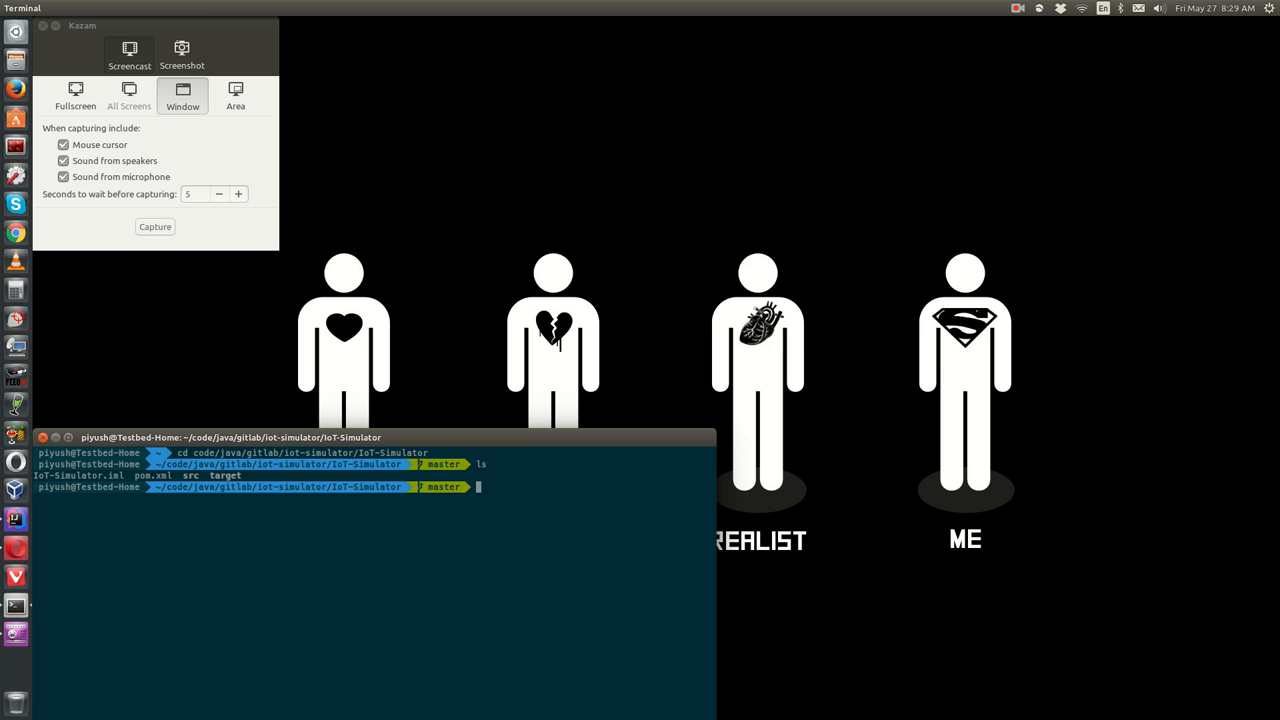
Run mvn clean on the project, removing the target folder with BUILD SUCCESS
type("mvn clean")
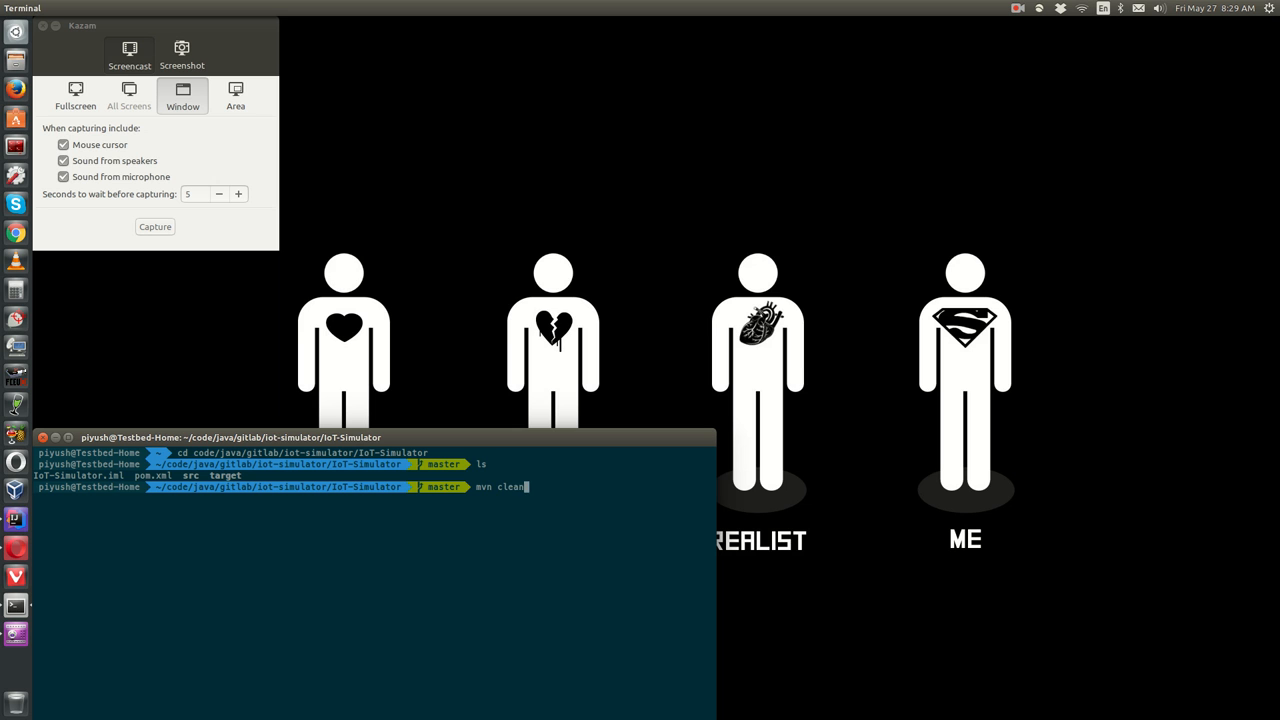
key("Return")
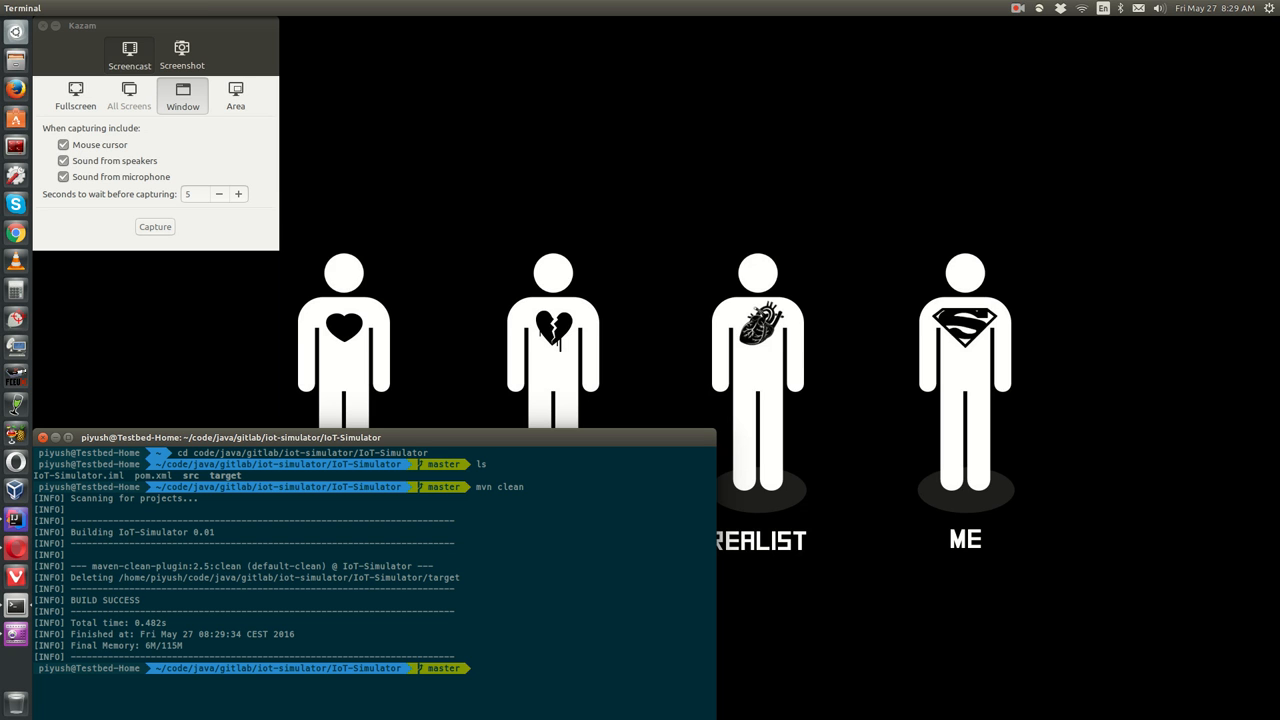
Run mvn compile assembly:single, then start java -jar target/ to launch the built jar
type("mvn")
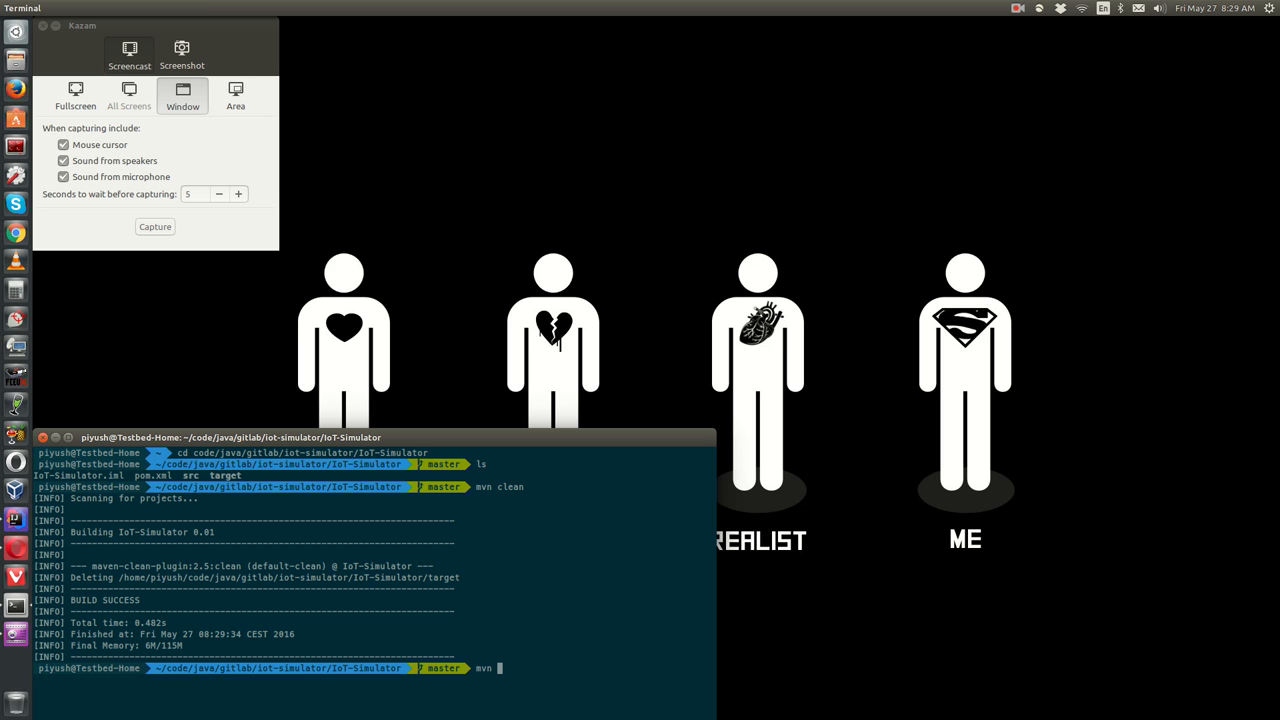
type("compile")
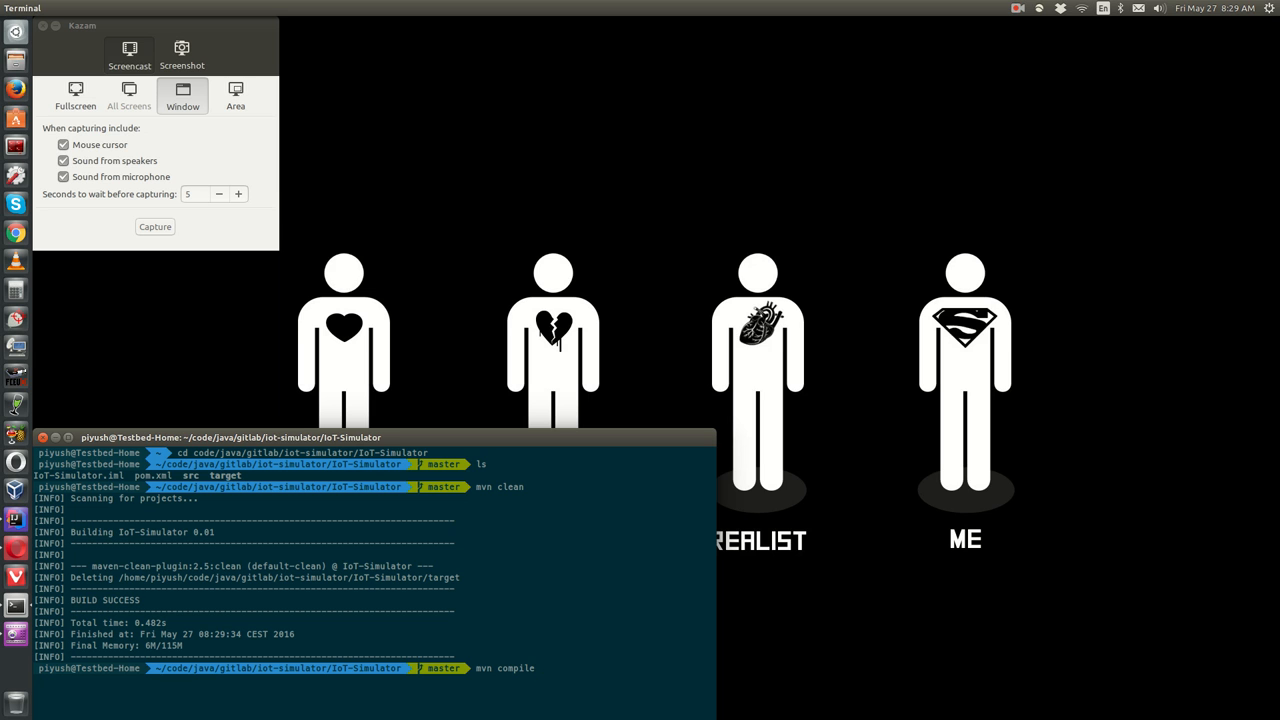
type("assembl")
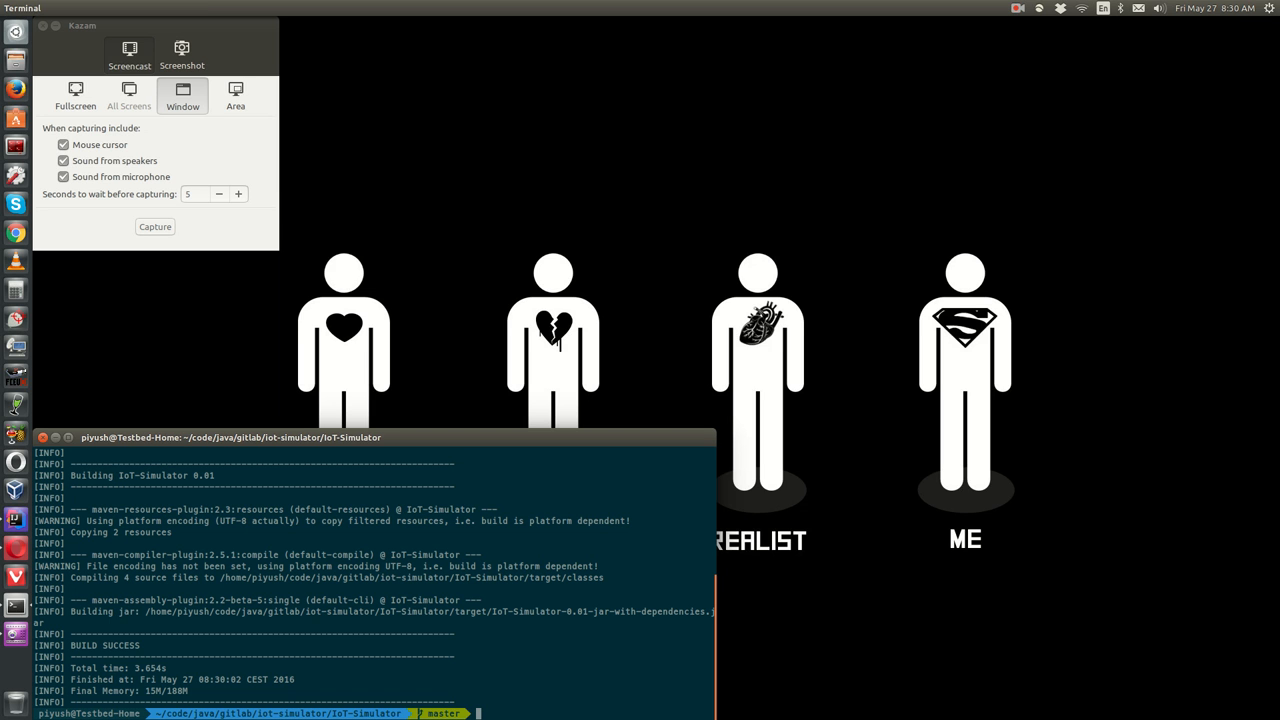
type("java -jr")
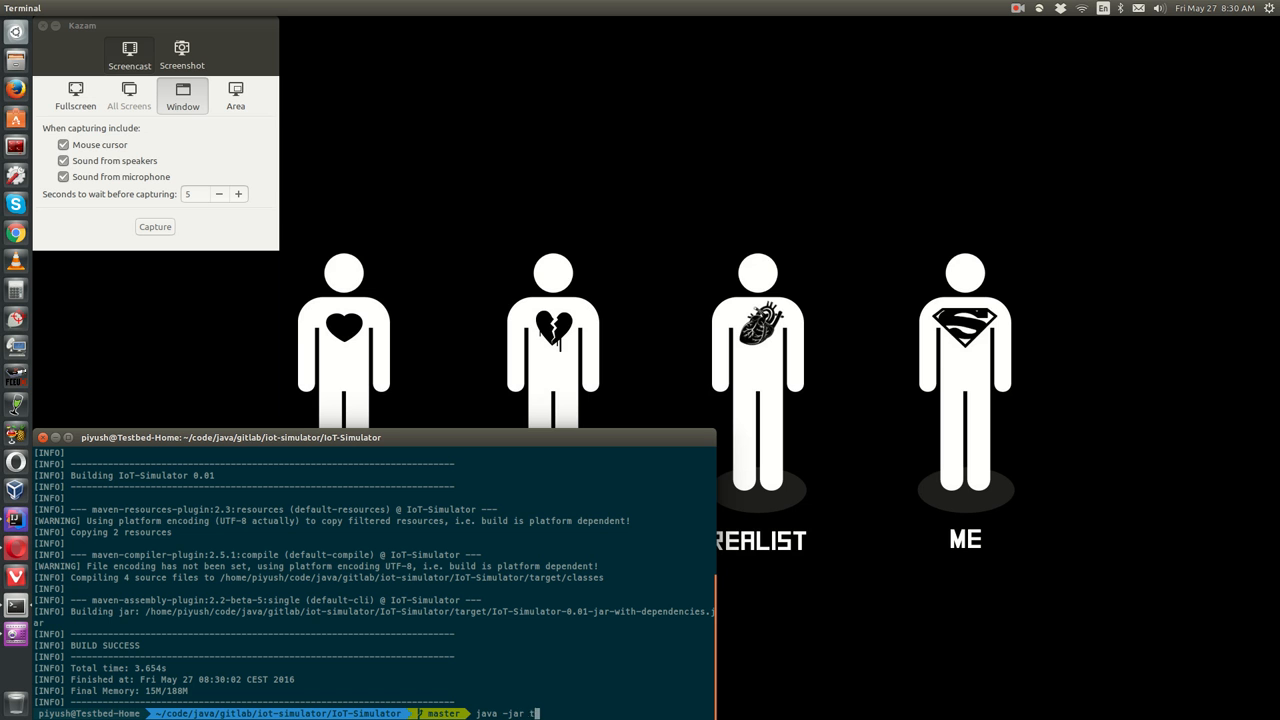
type("arget/IoT-Simulator-0.01-jar-with-dependencies.jar")
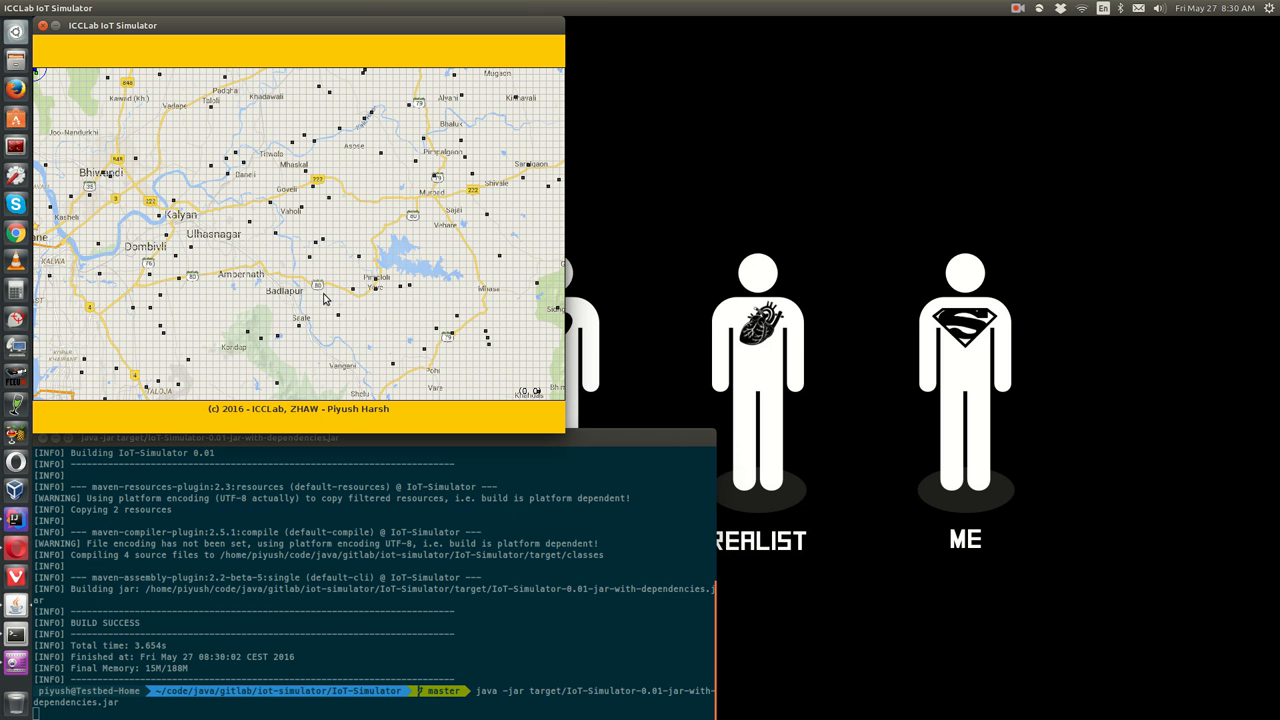
mouse_move(1110, 8)
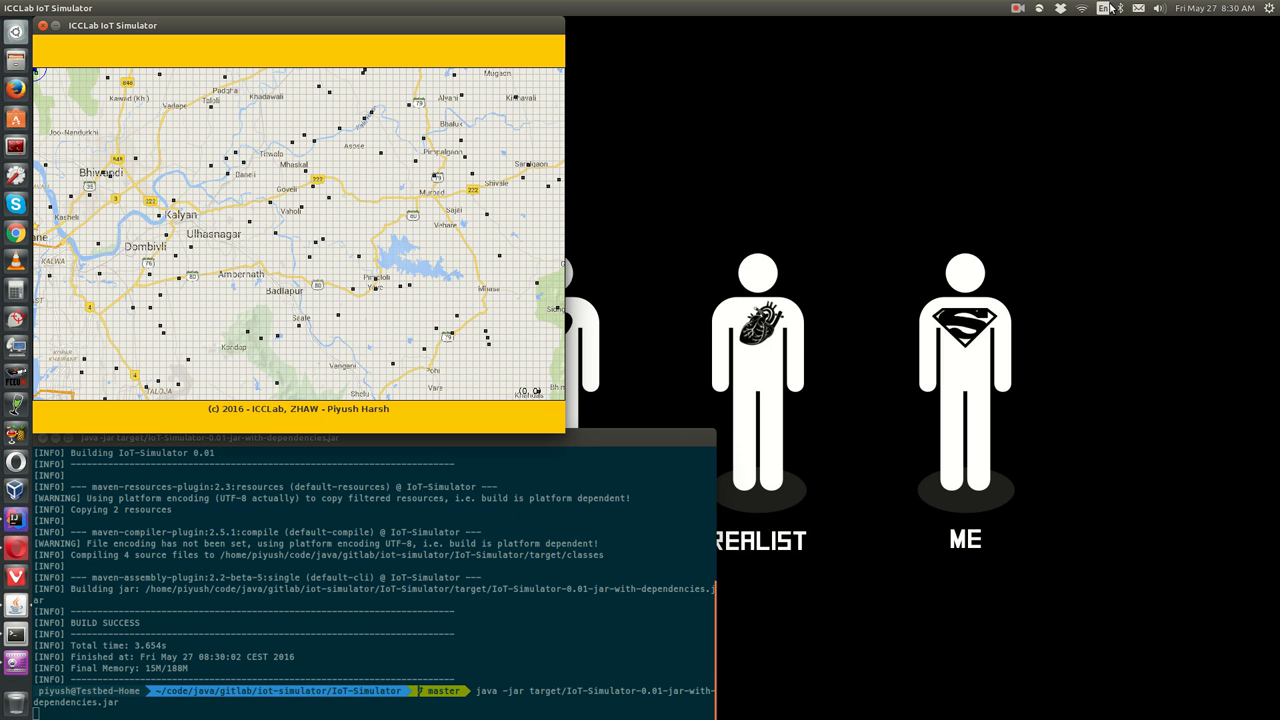
left_click(1018, 8)
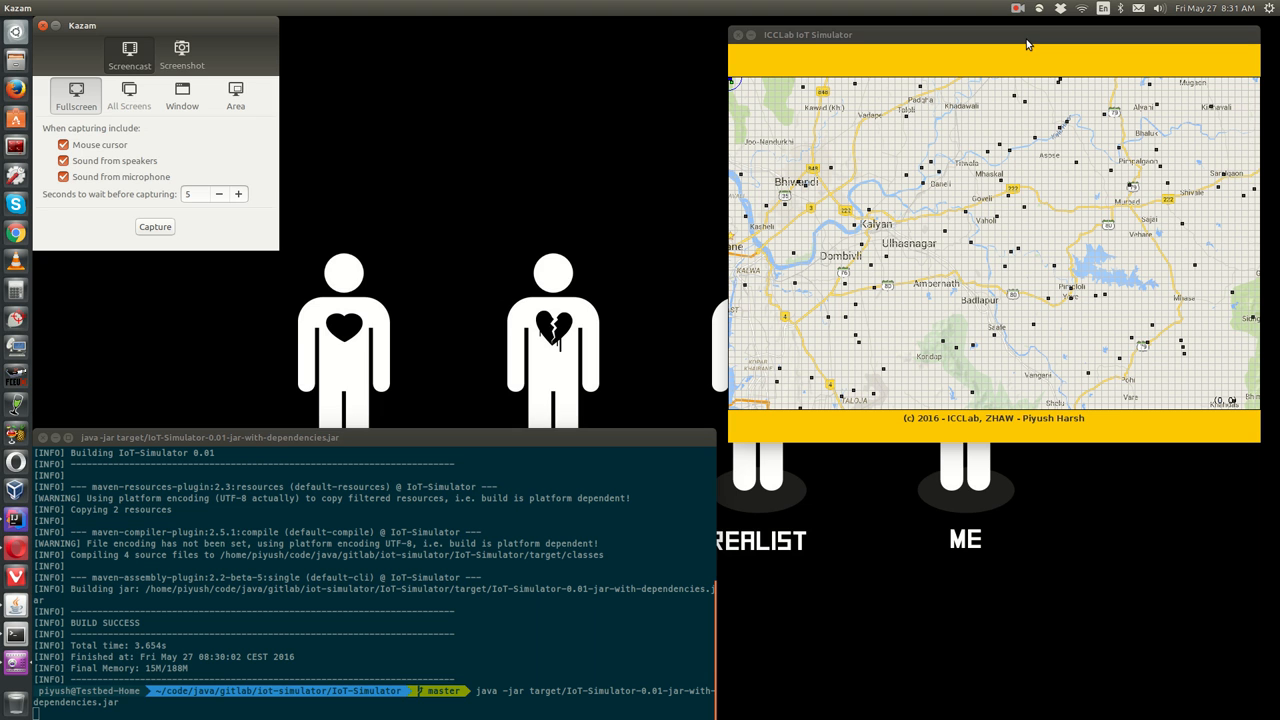
mouse_move(858, 182)
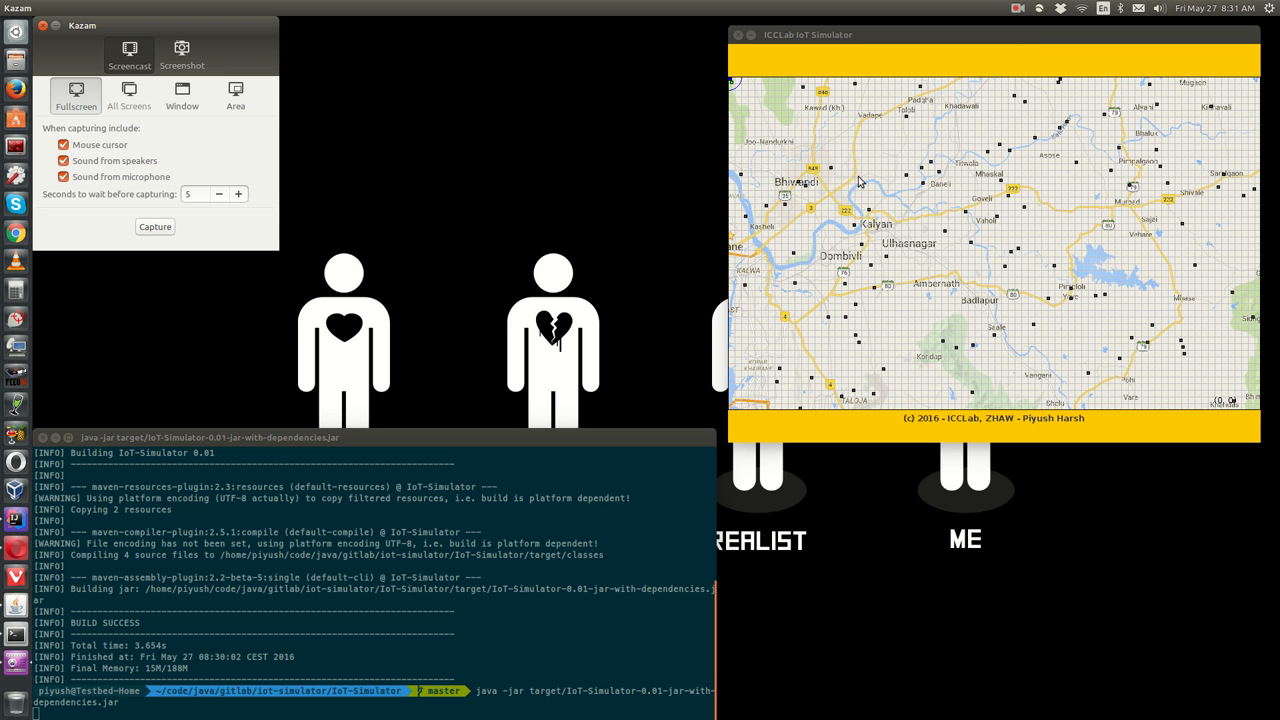
mouse_move(892, 318)
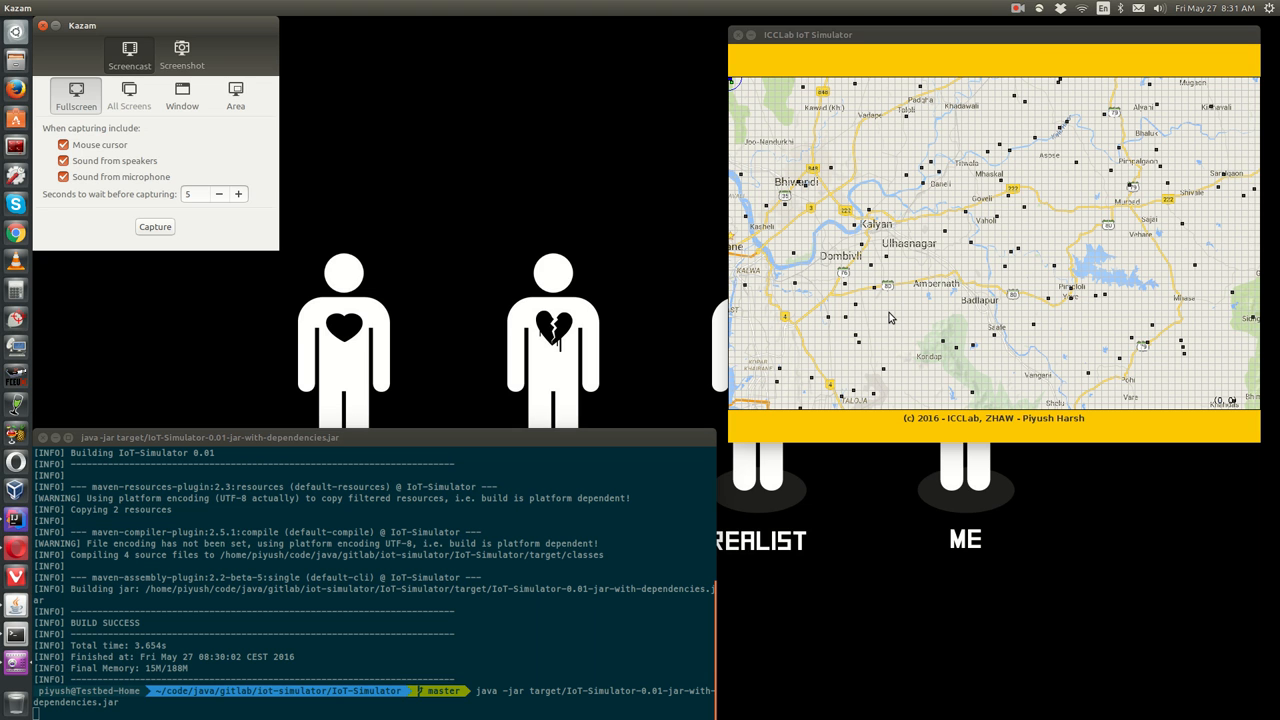
mouse_move(790, 89)
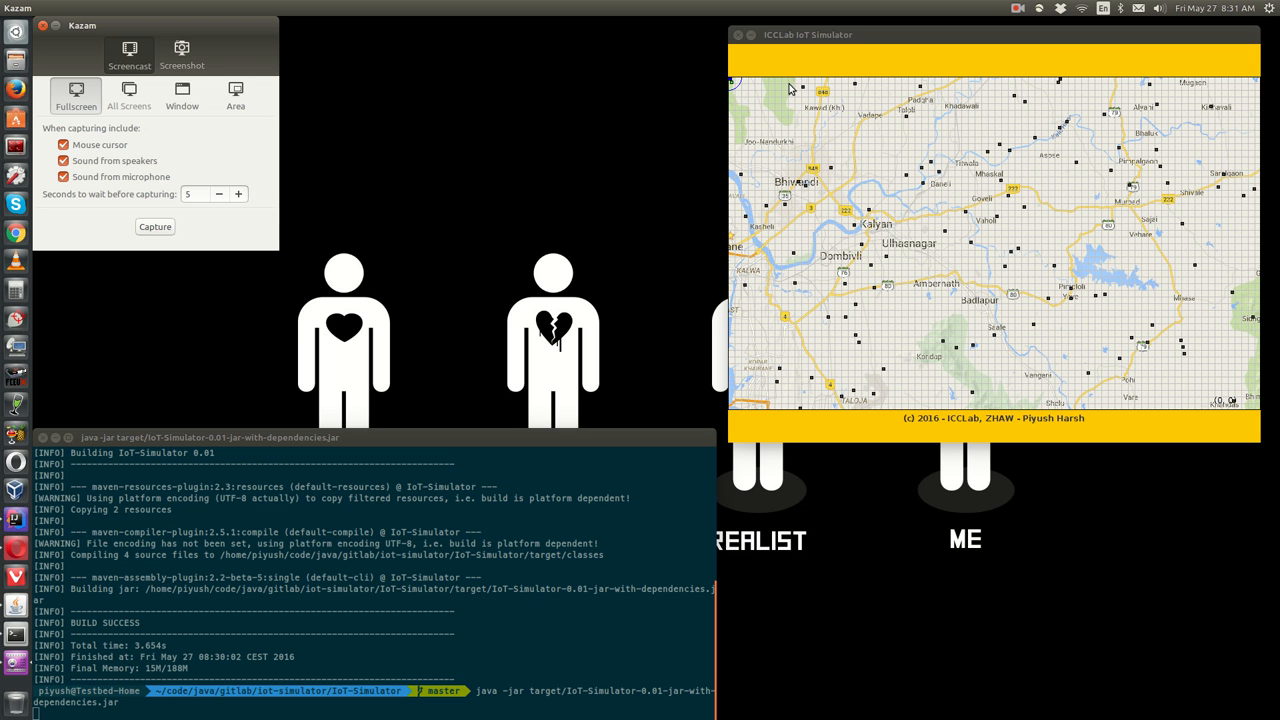
mouse_move(770, 410)
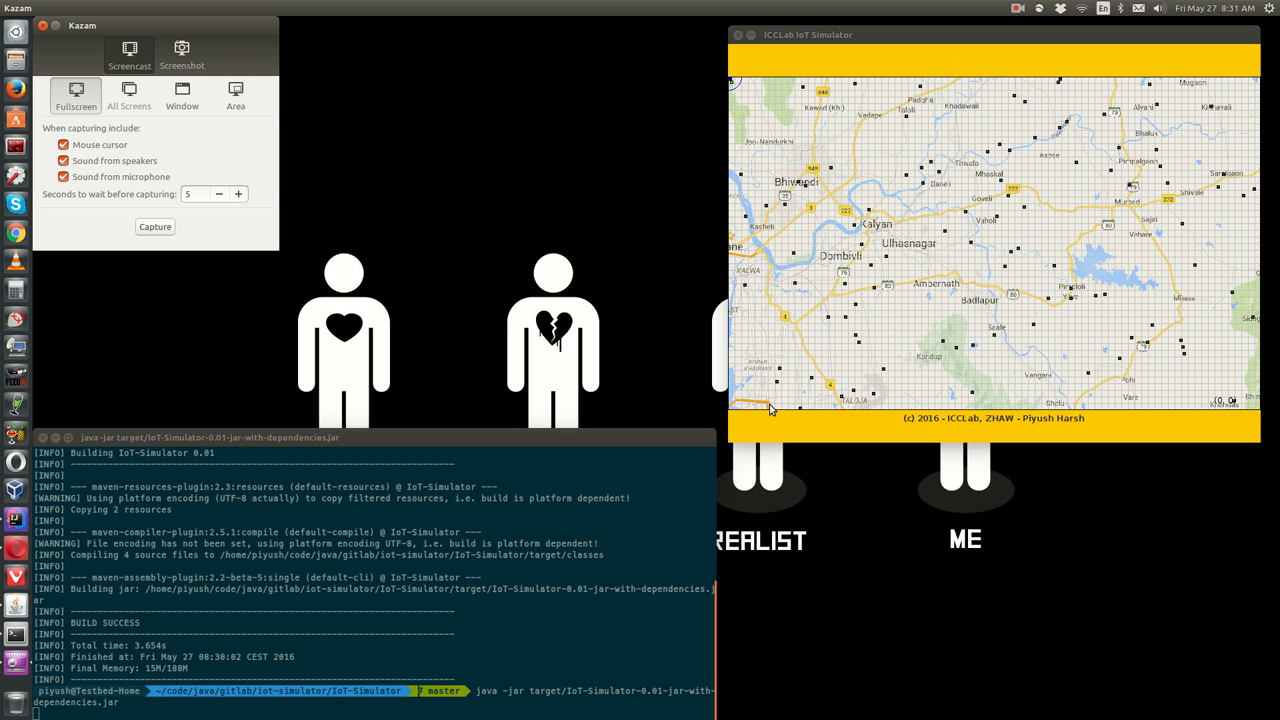
mouse_move(738, 86)
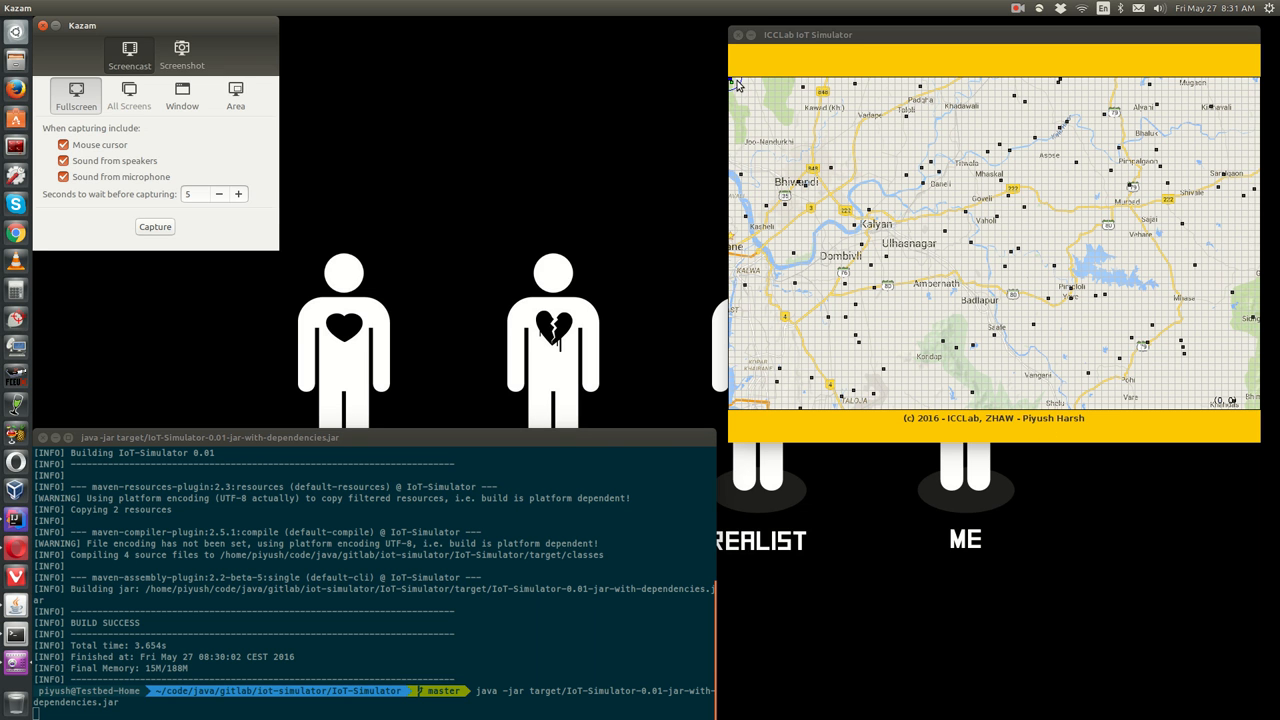
mouse_move(1198, 417)
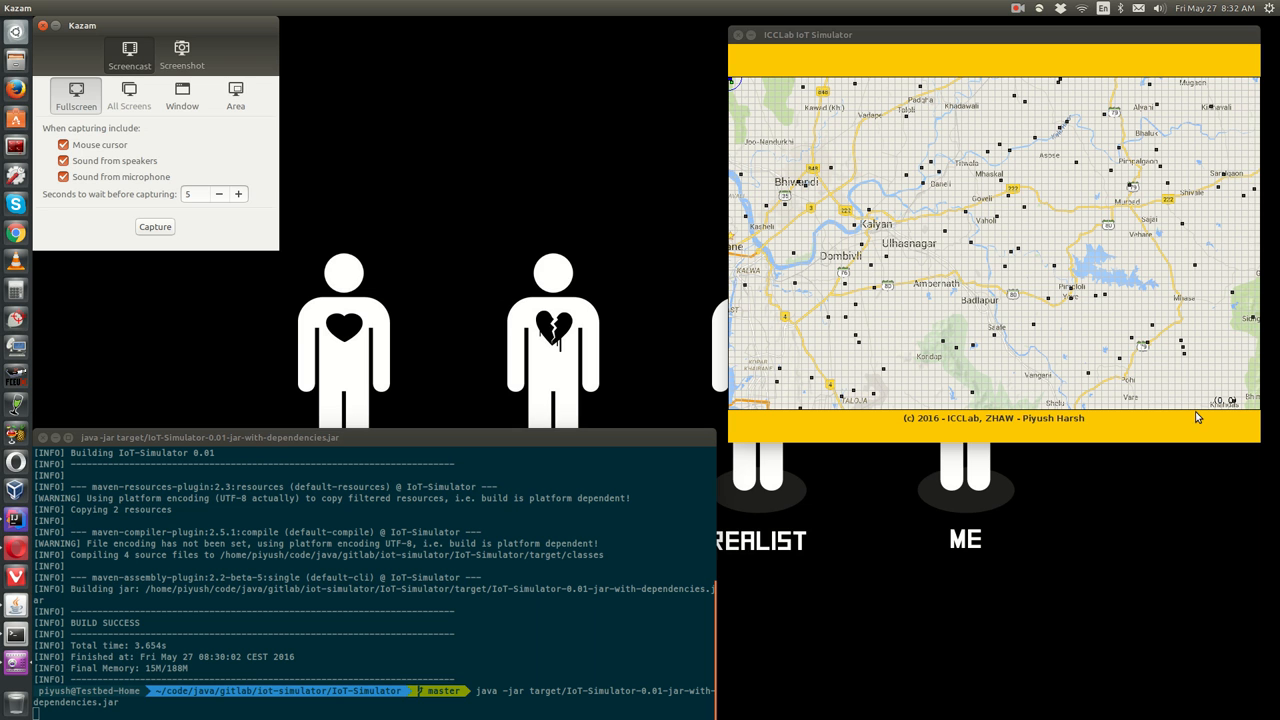
mouse_move(788, 207)
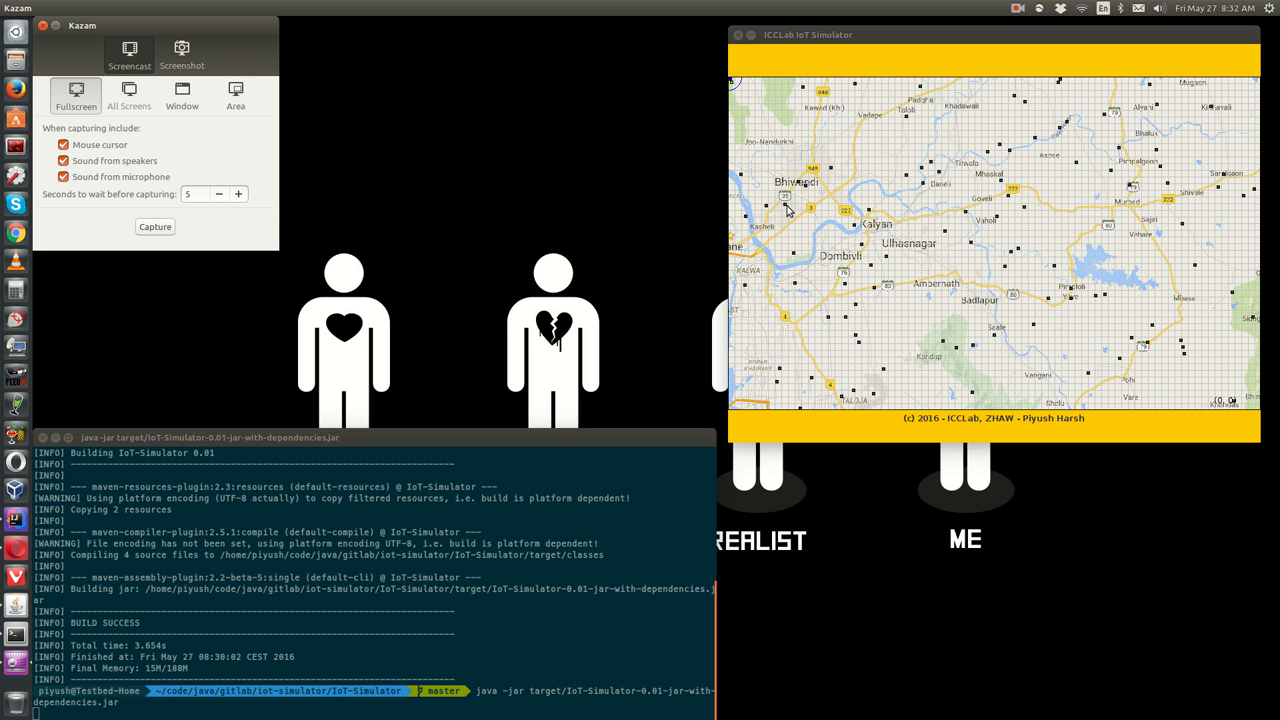
mouse_move(1170, 358)
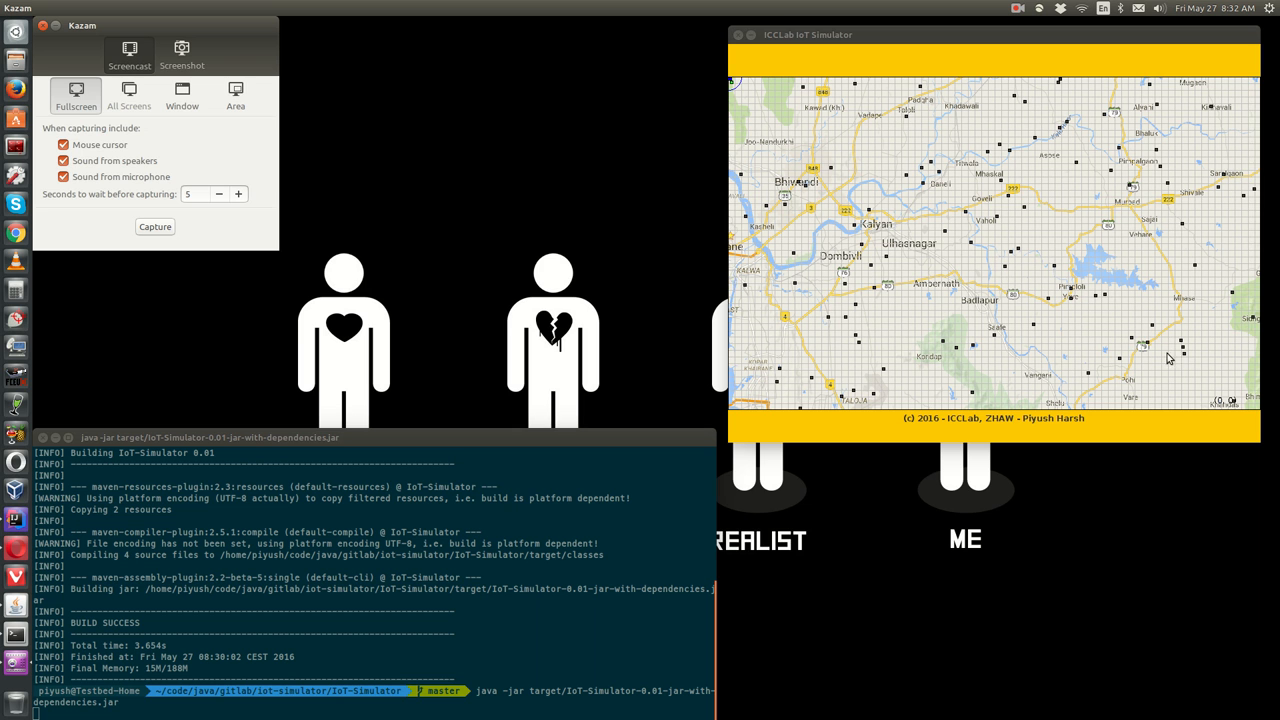
mouse_move(897, 348)
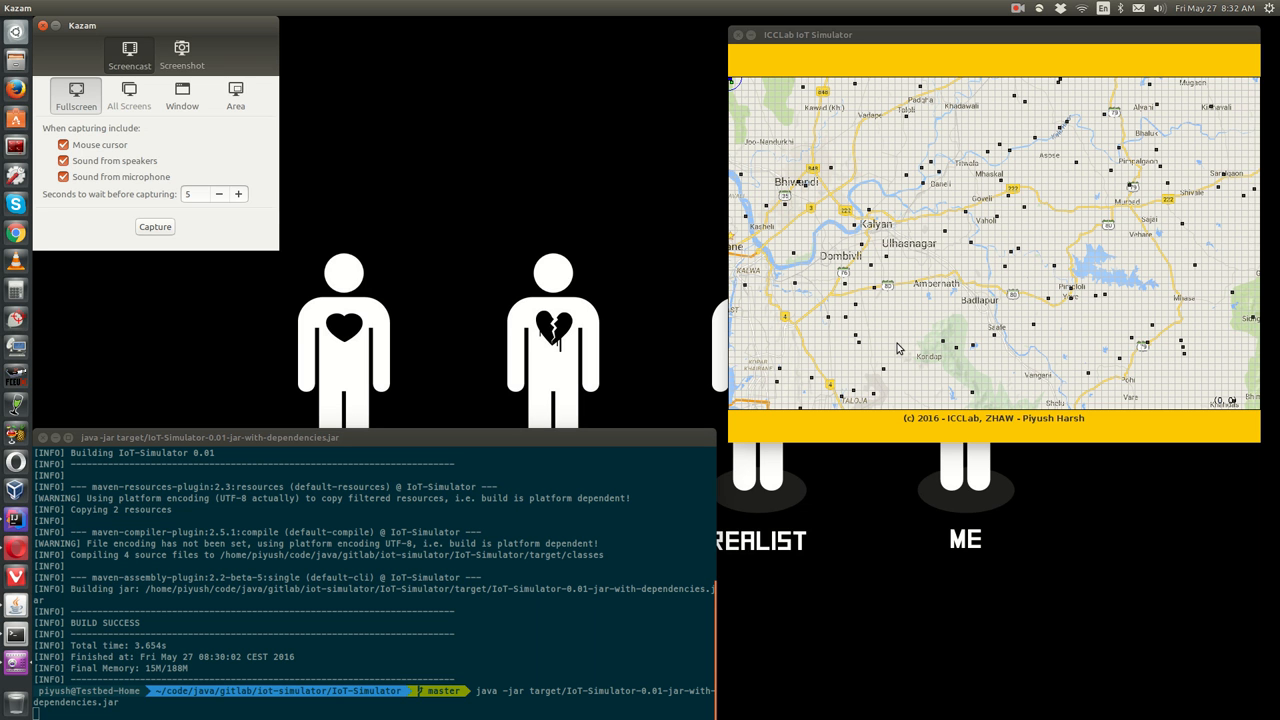
mouse_move(753, 105)
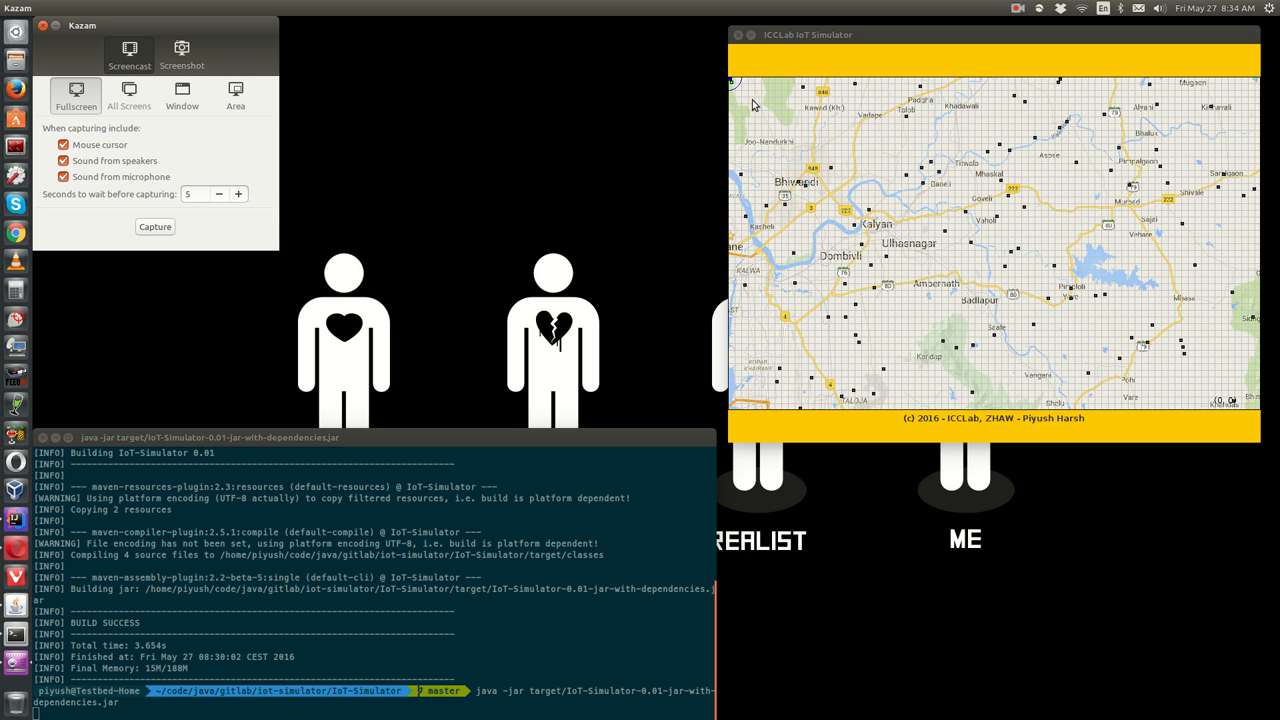
mouse_move(747, 112)
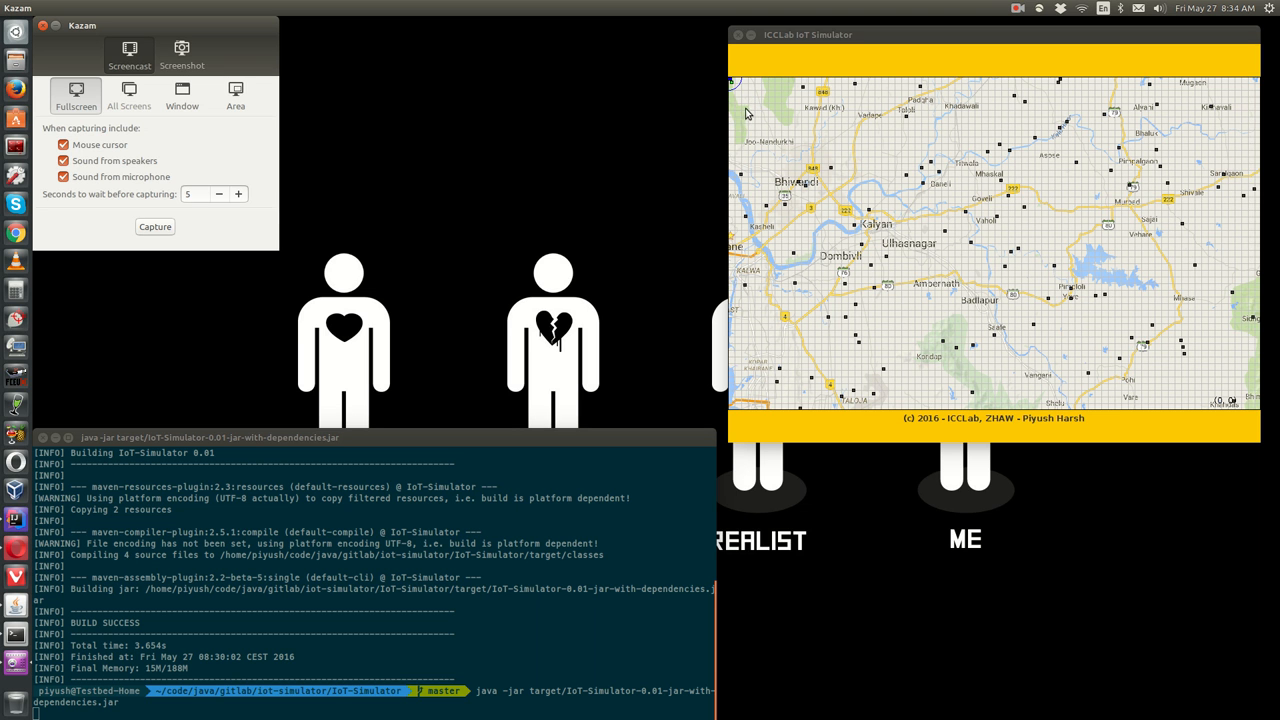
Bring the collection vehicle onto the simulator map
left_click(748, 109)
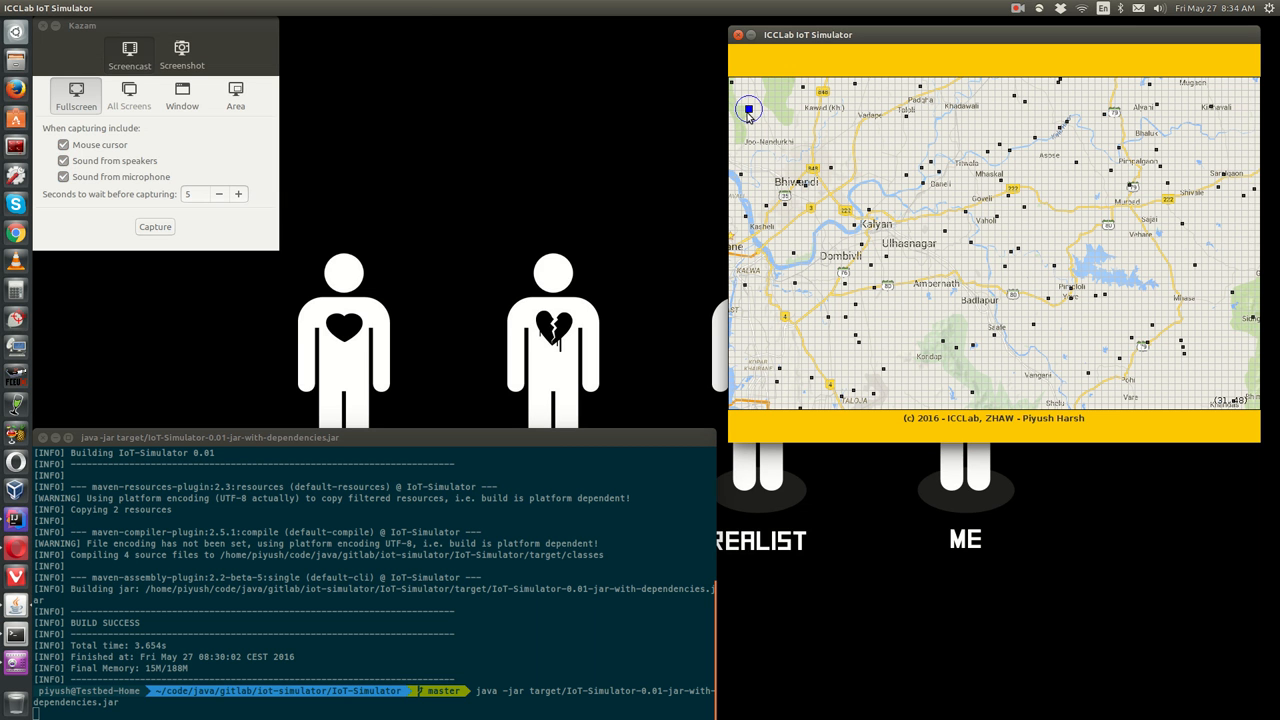
mouse_move(762, 130)
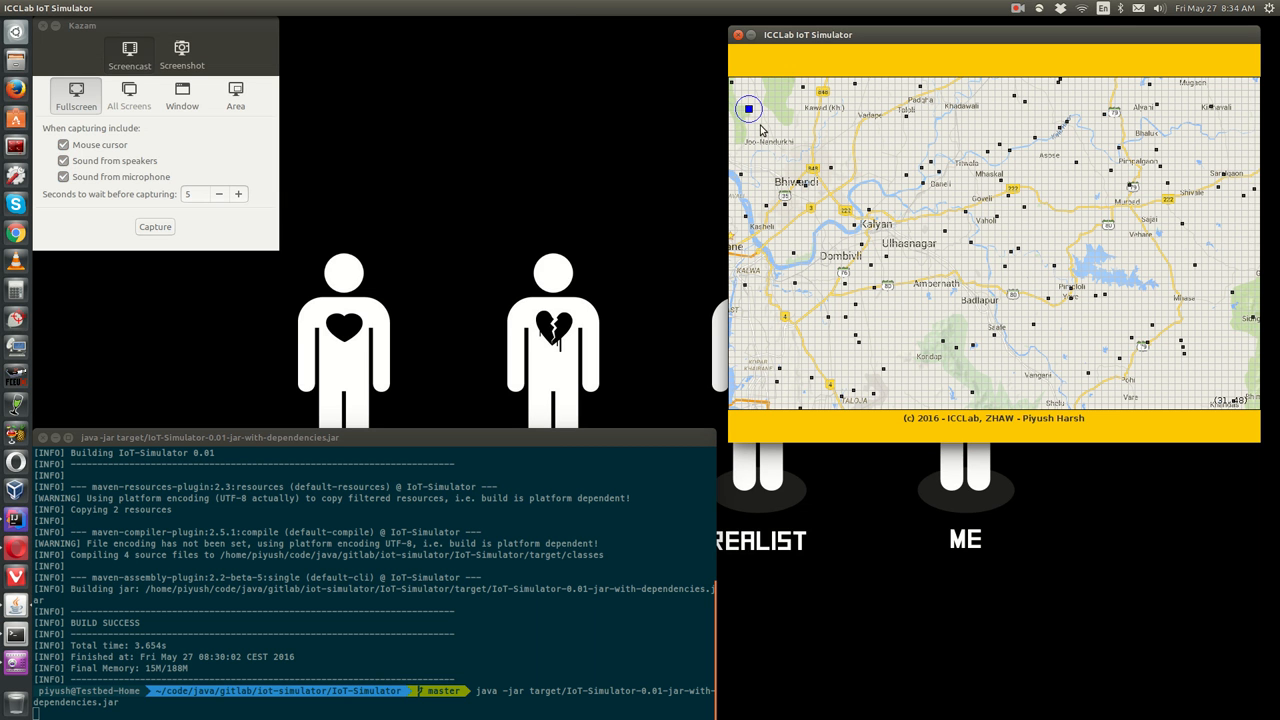
mouse_move(731, 121)
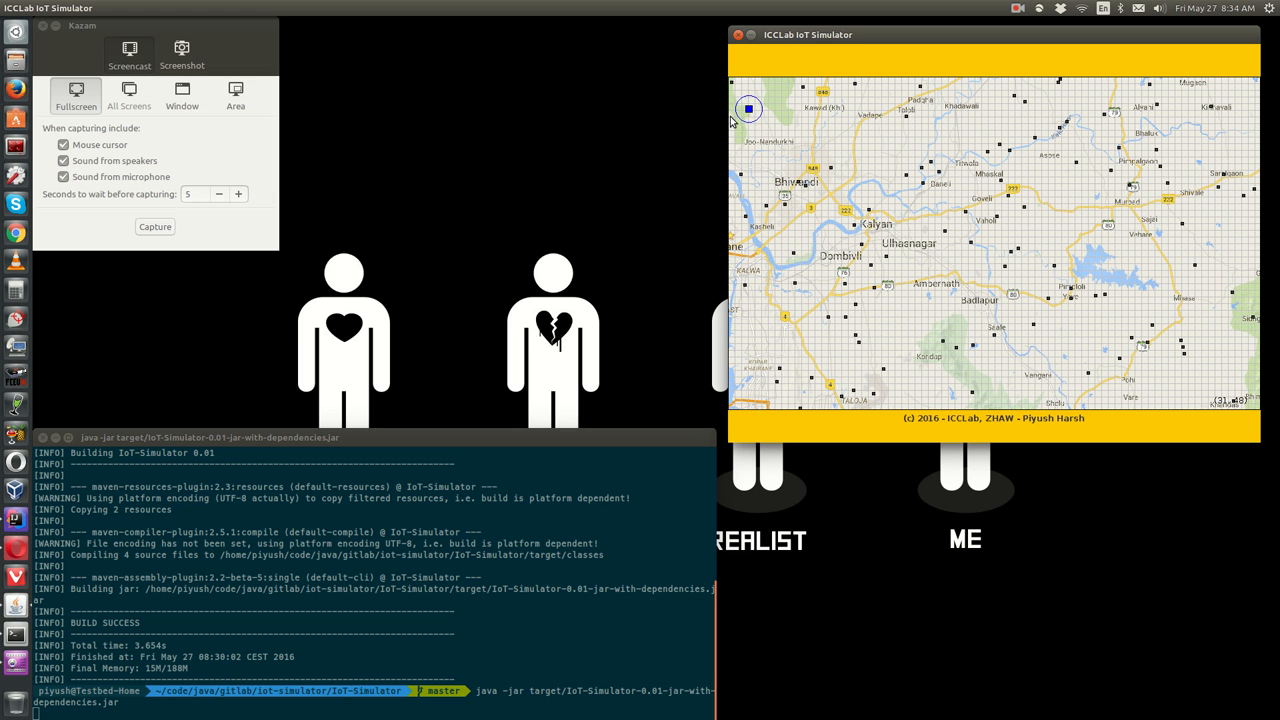
mouse_move(760, 140)
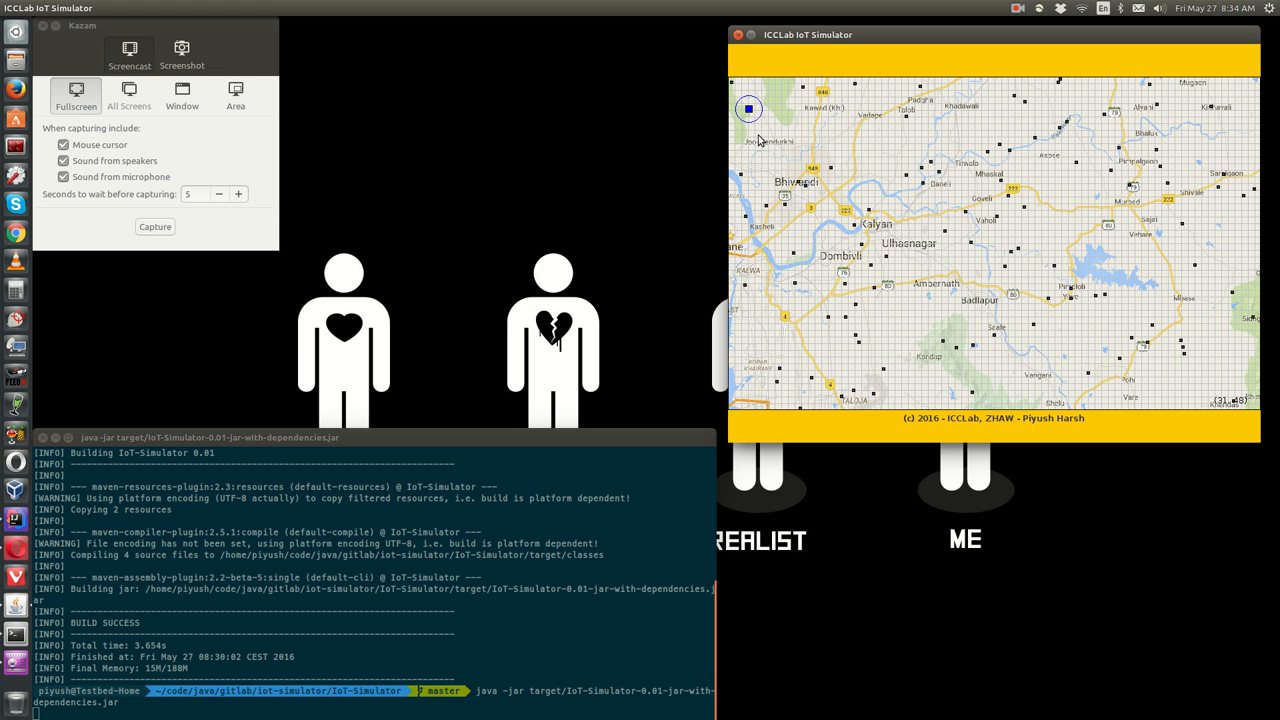
mouse_move(755, 120)
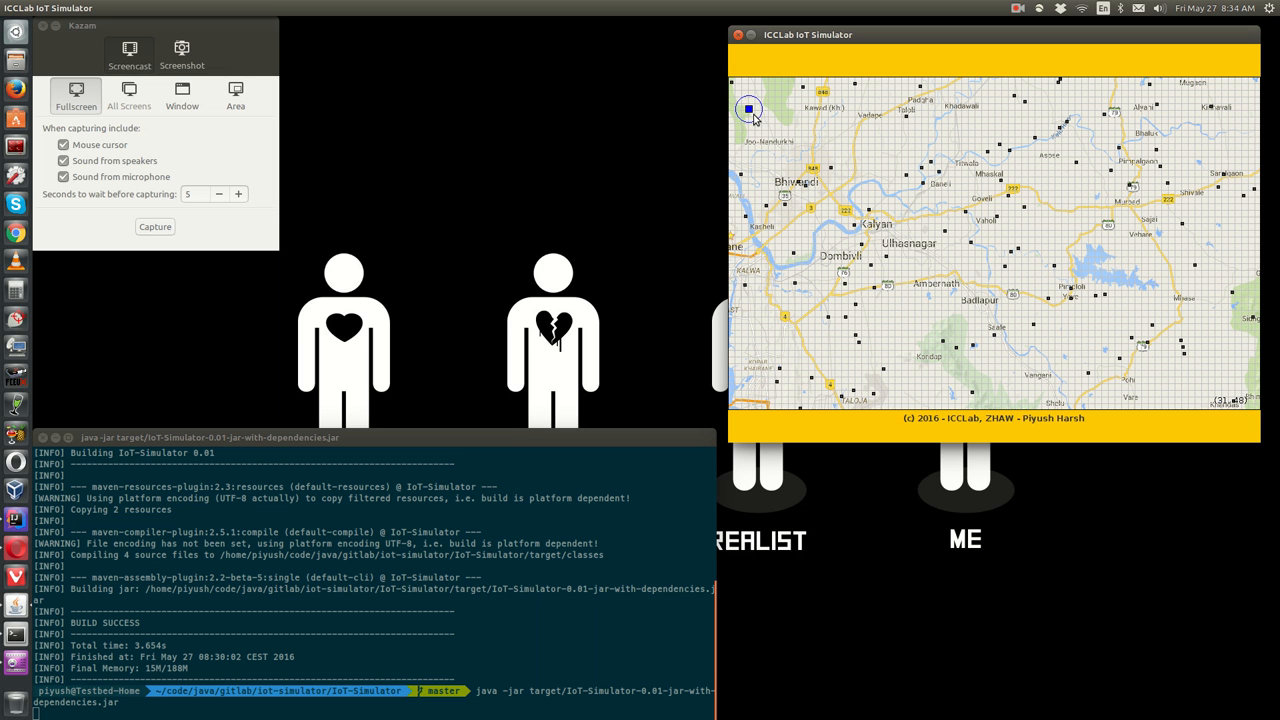
mouse_move(750, 112)
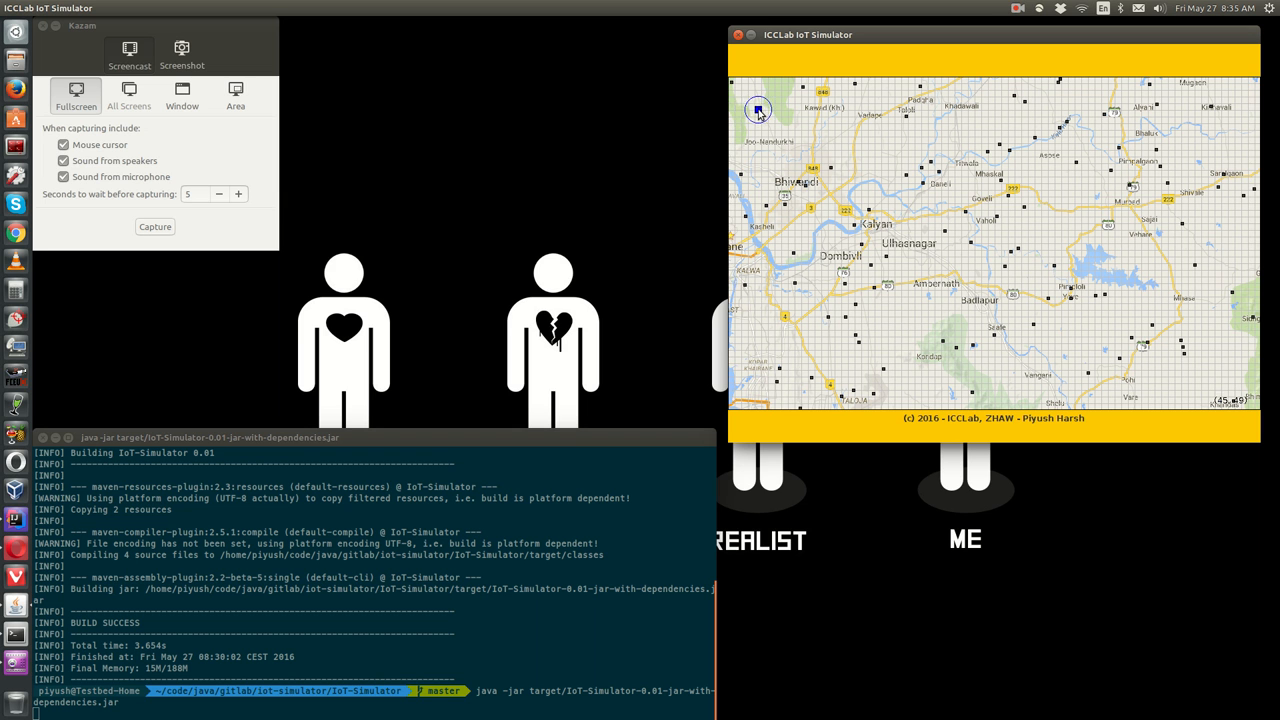
mouse_move(827, 119)
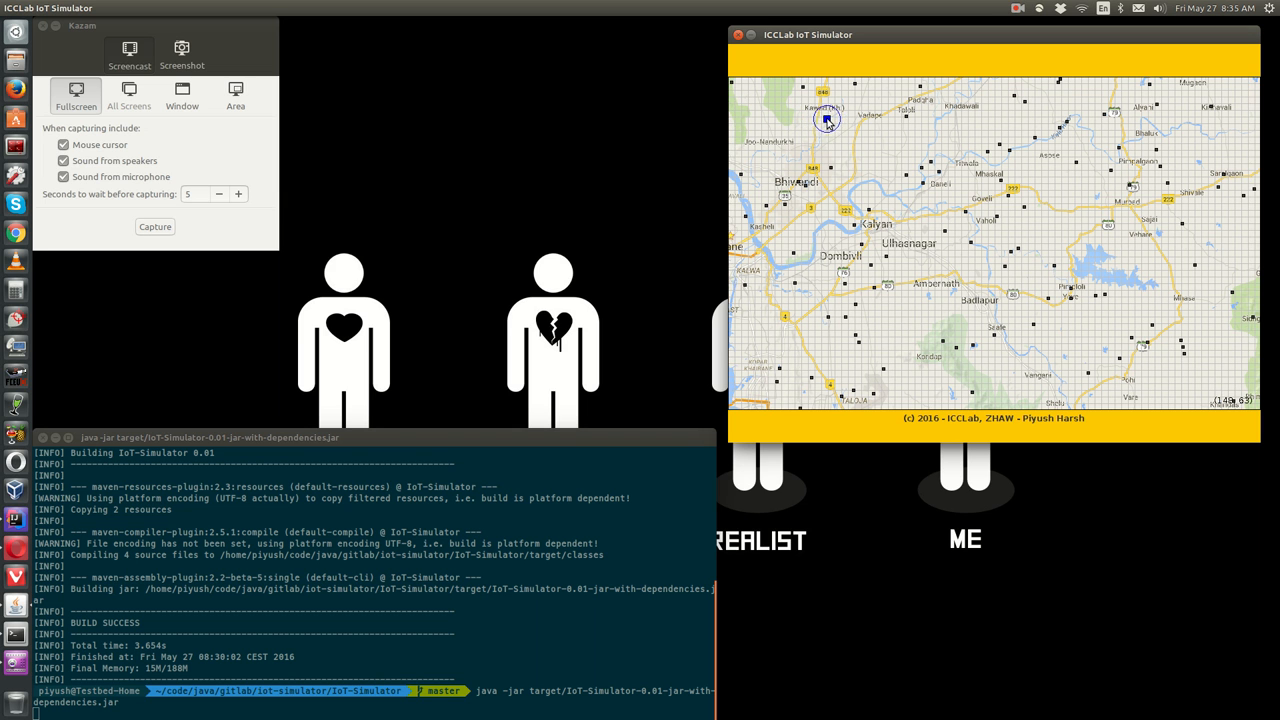
mouse_move(873, 127)
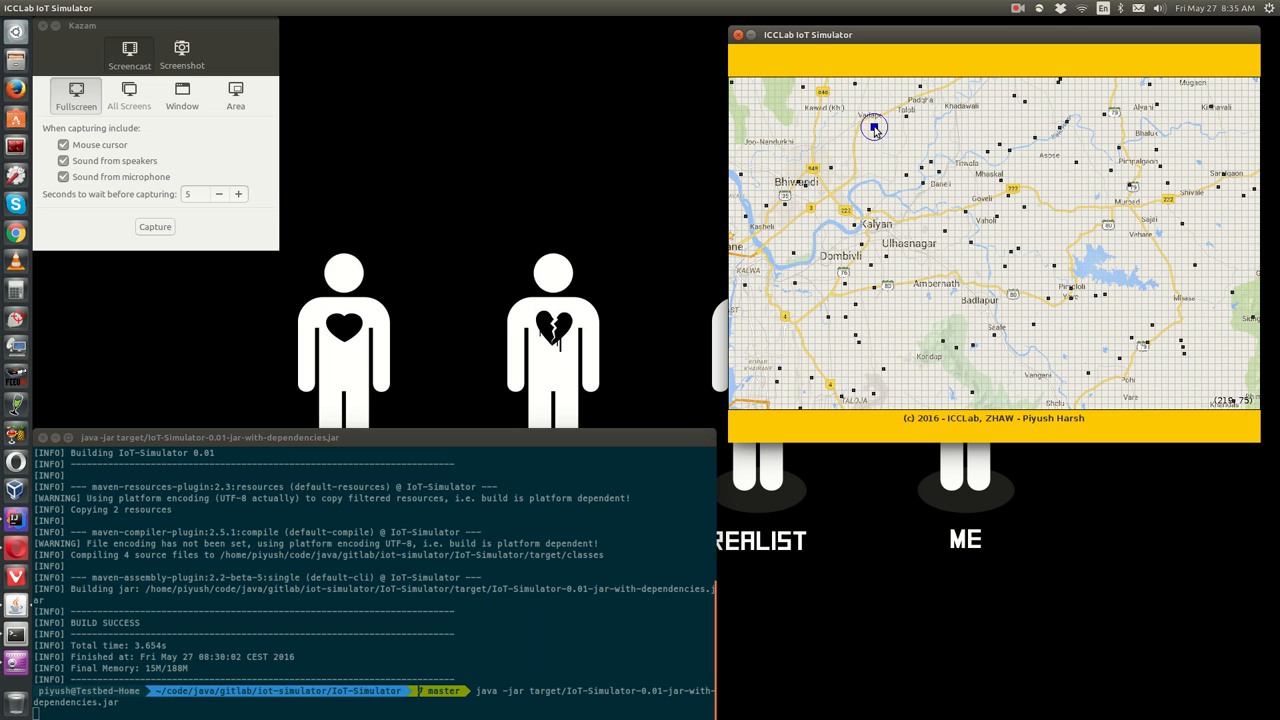
mouse_move(946, 140)
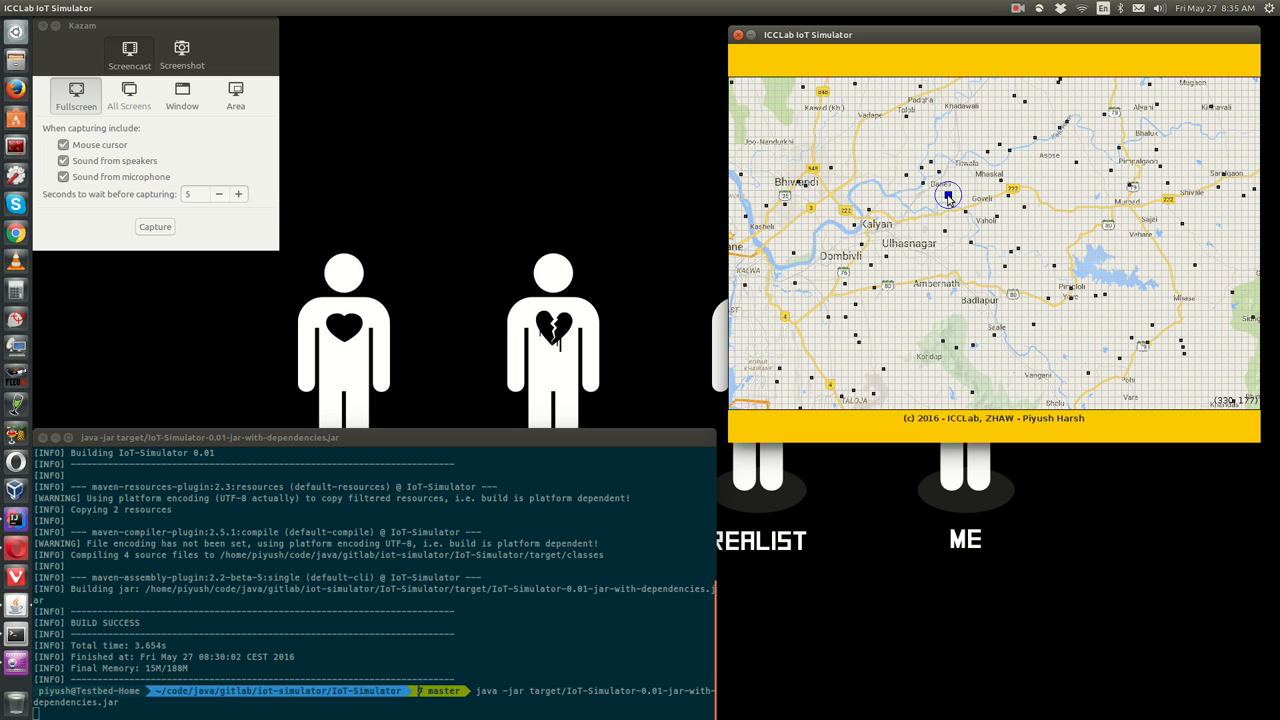
mouse_move(917, 206)
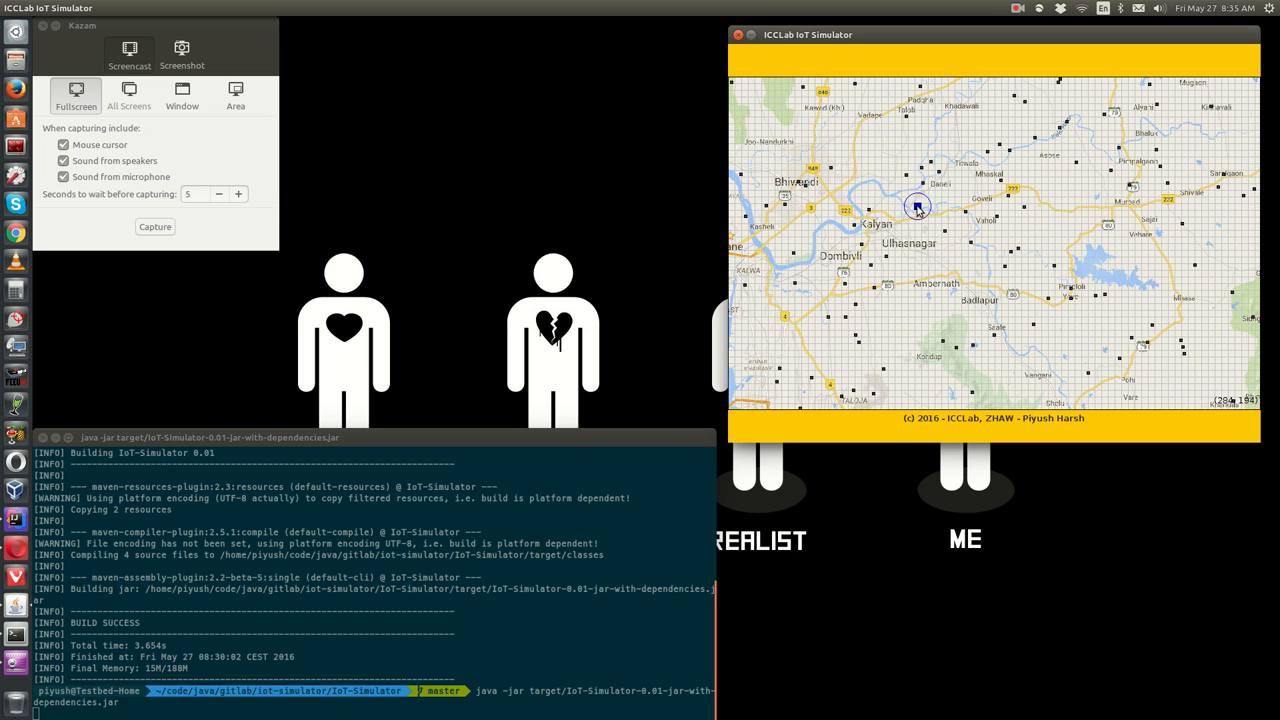
mouse_move(888, 195)
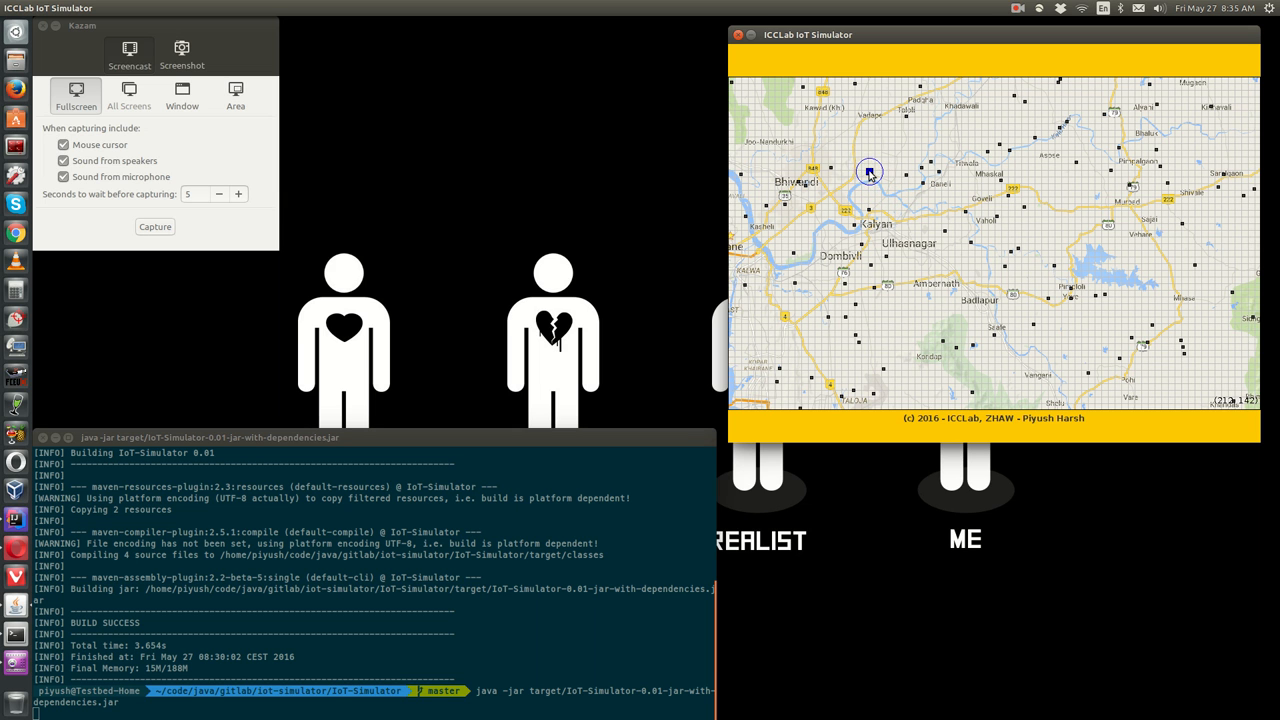
mouse_move(863, 140)
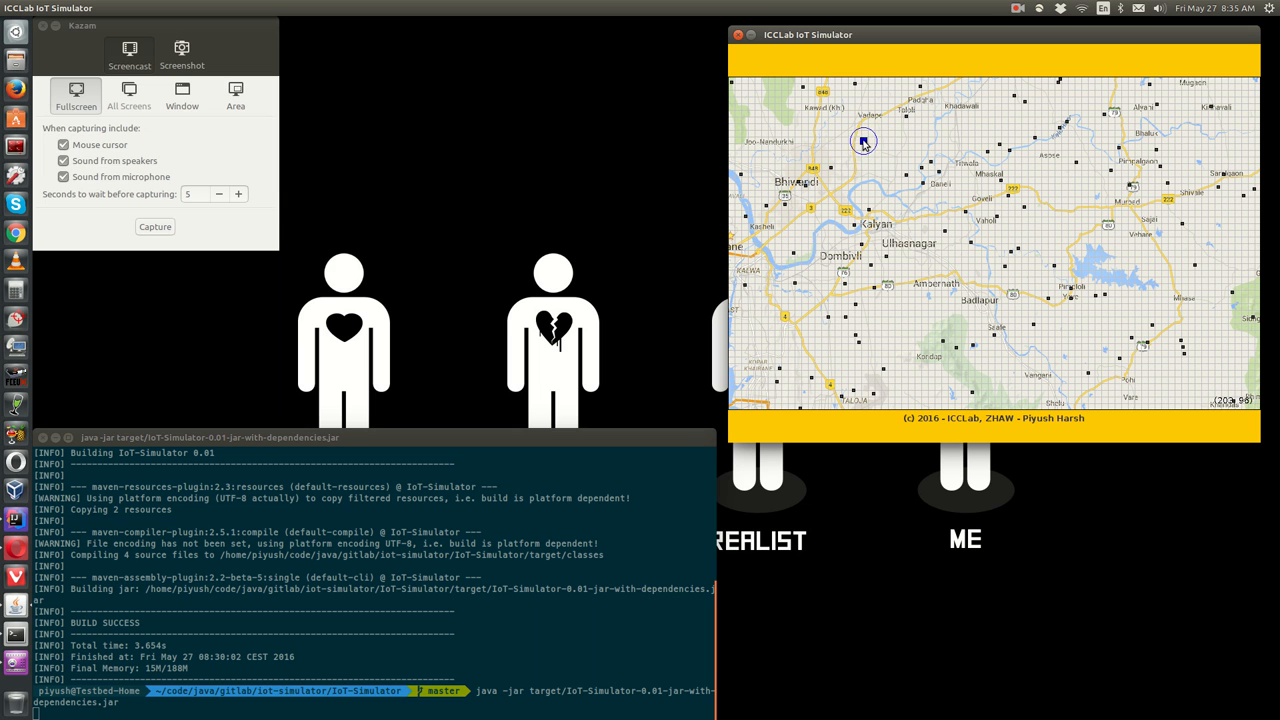
mouse_move(864, 132)
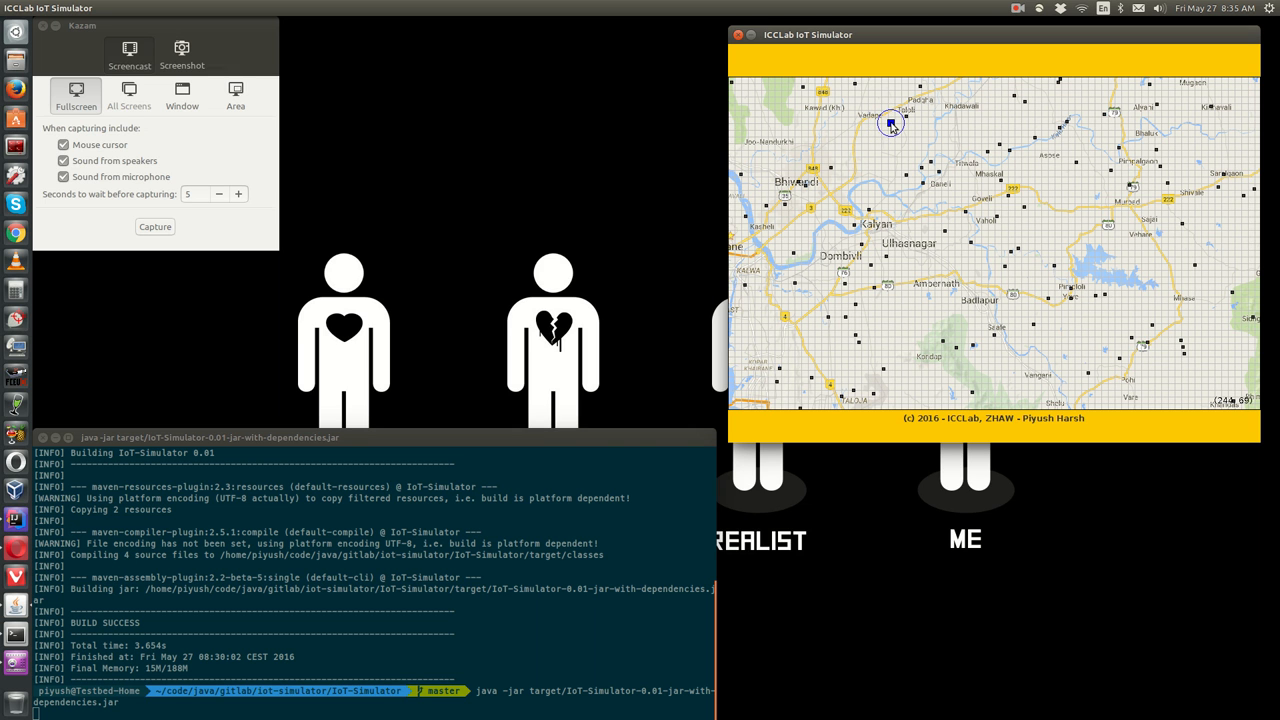
mouse_move(895, 124)
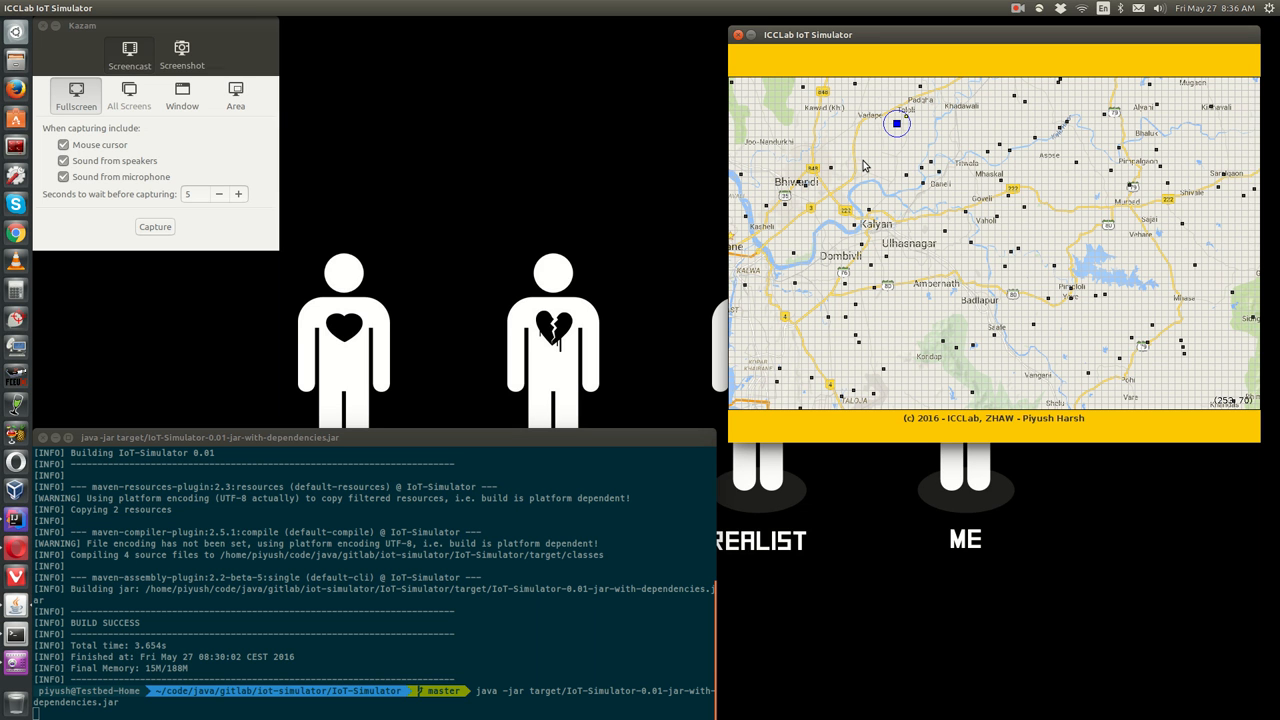
mouse_move(895, 135)
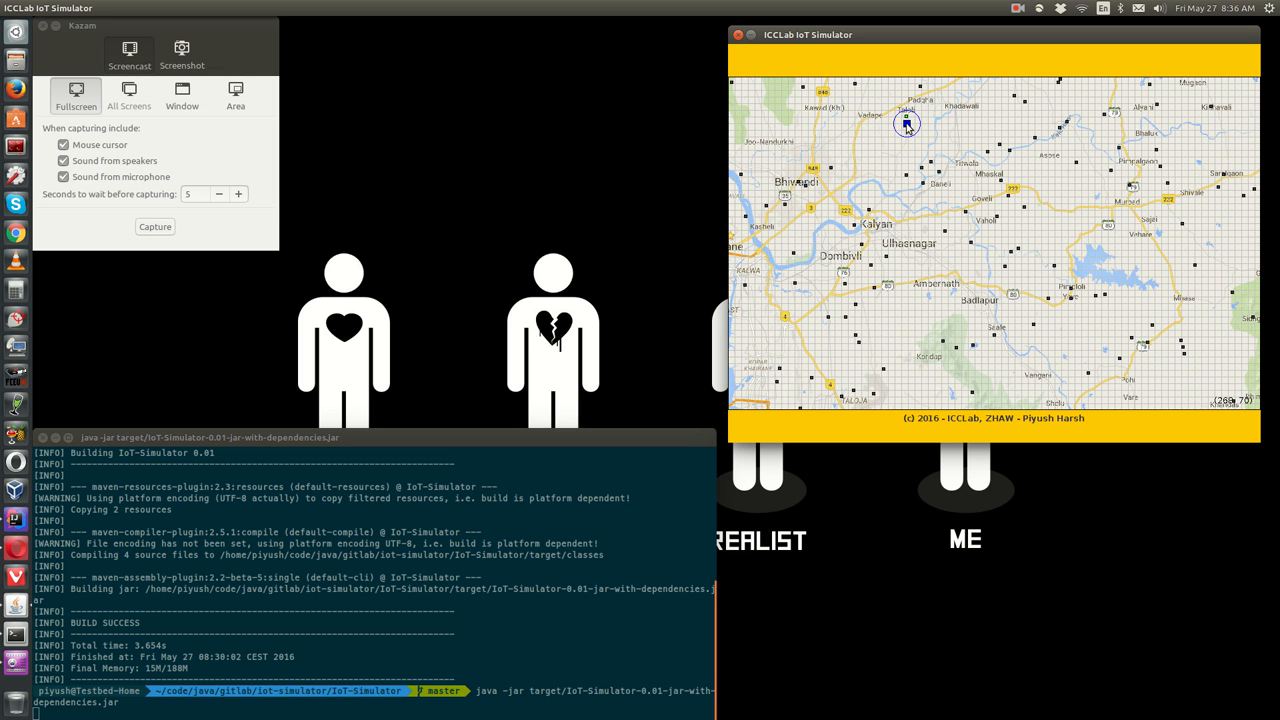
mouse_move(930, 120)
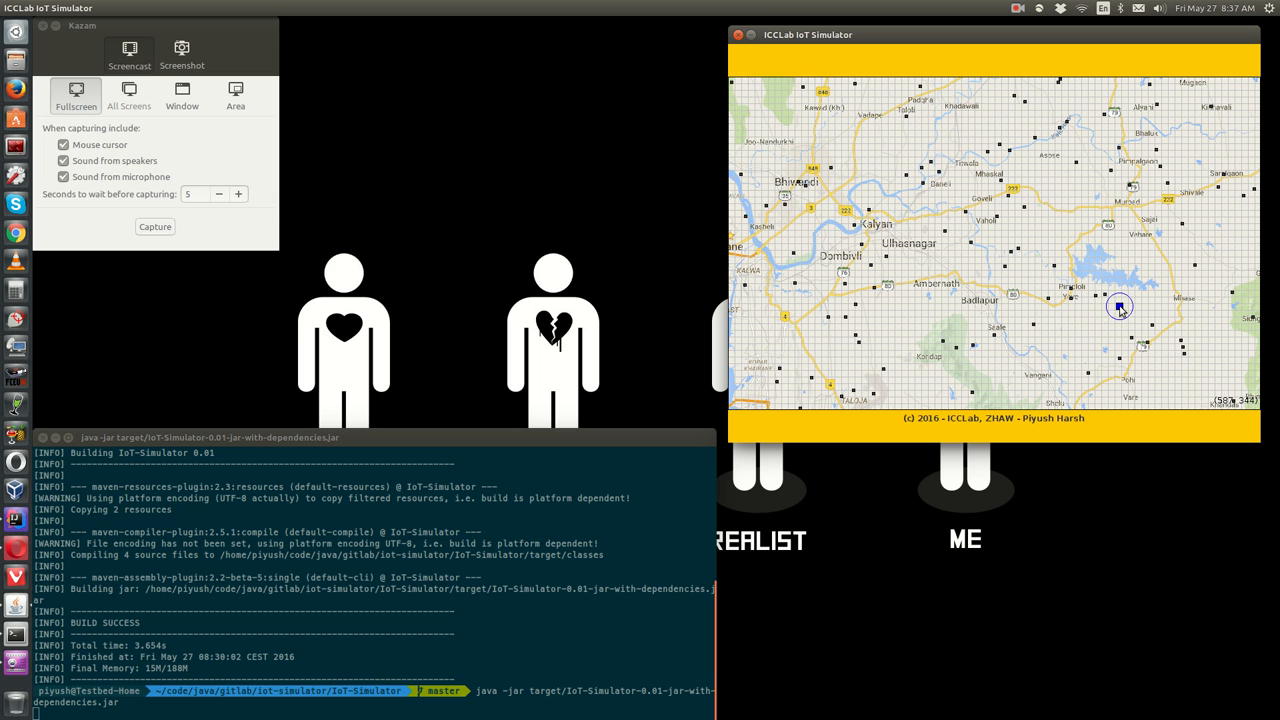
mouse_move(1190, 358)
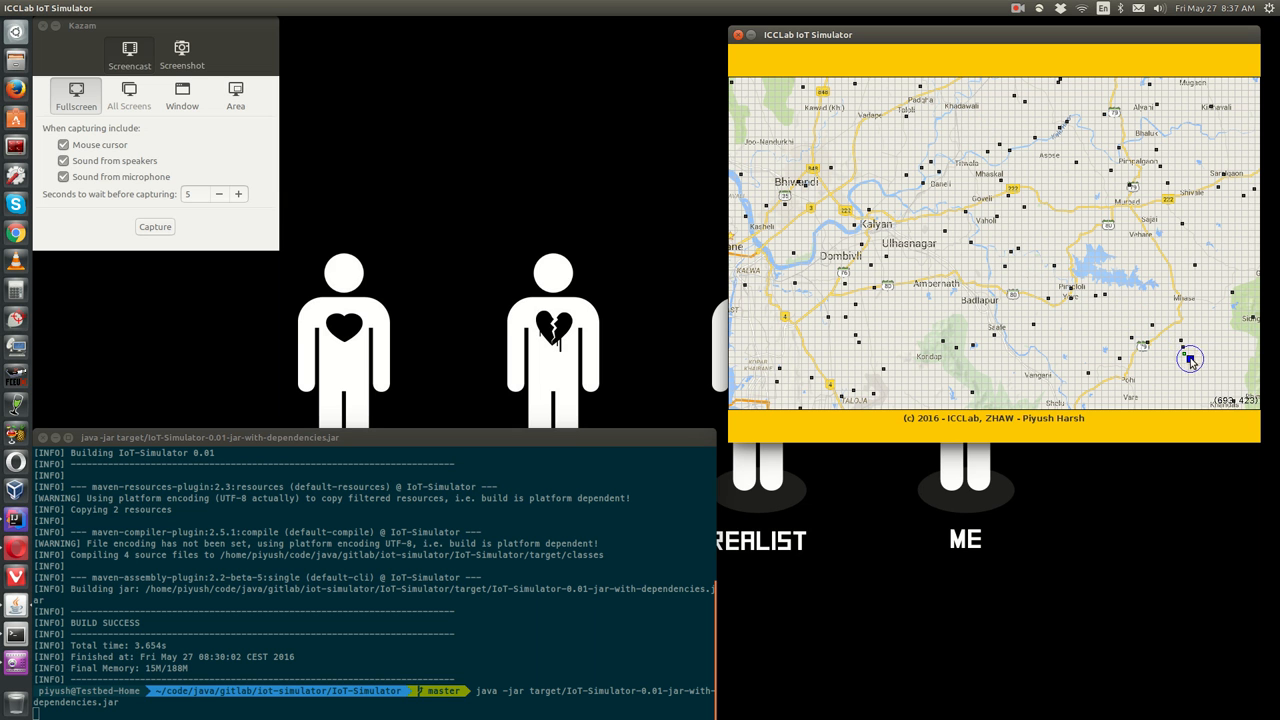
mouse_move(1242, 319)
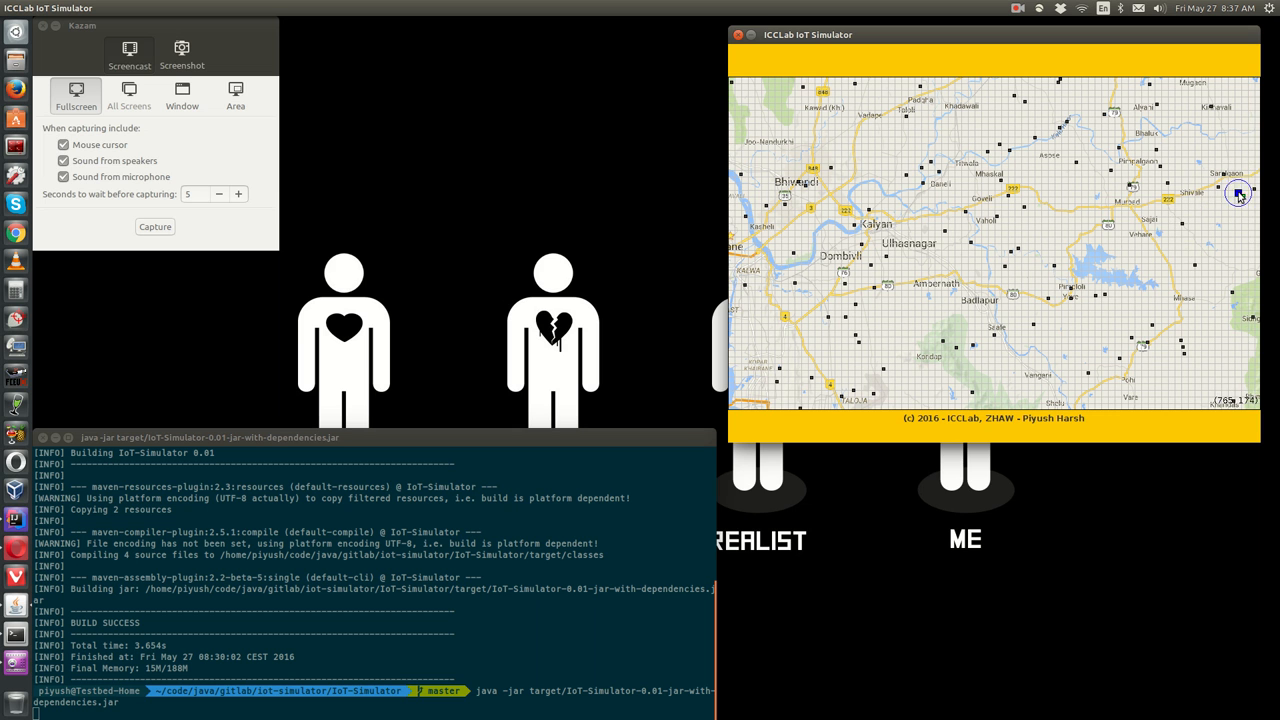
mouse_move(1157, 143)
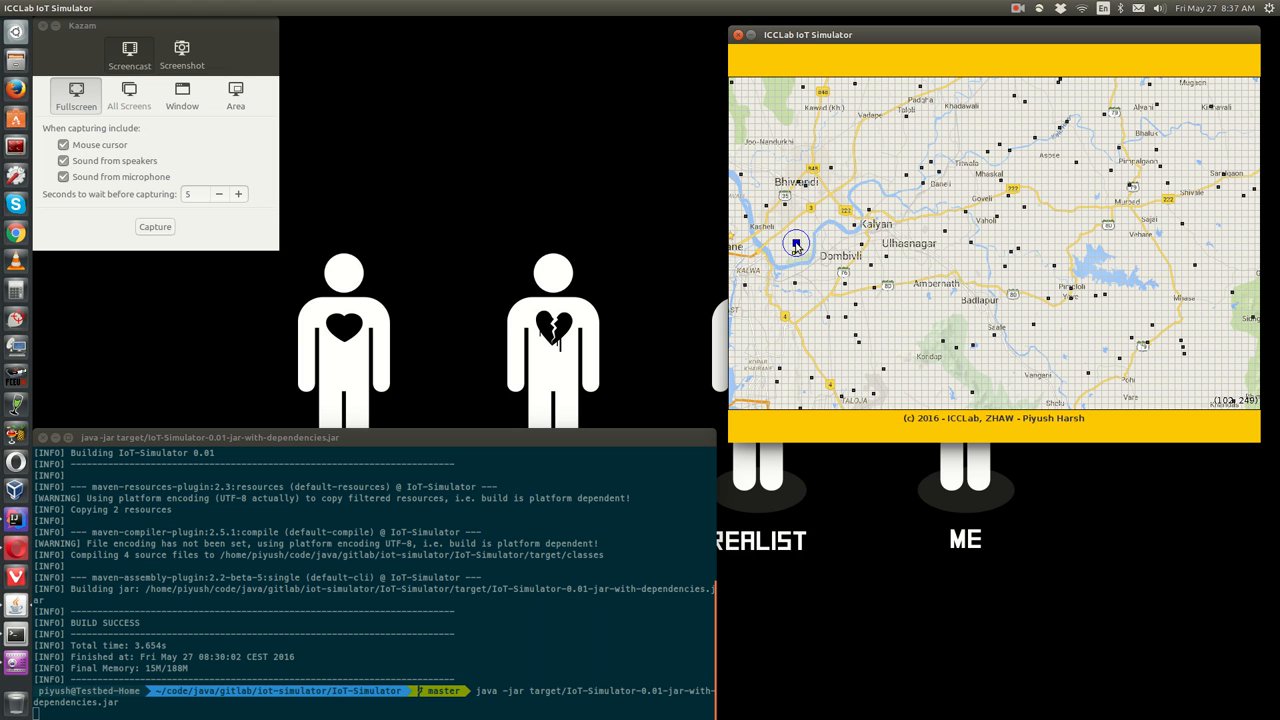
mouse_move(966, 119)
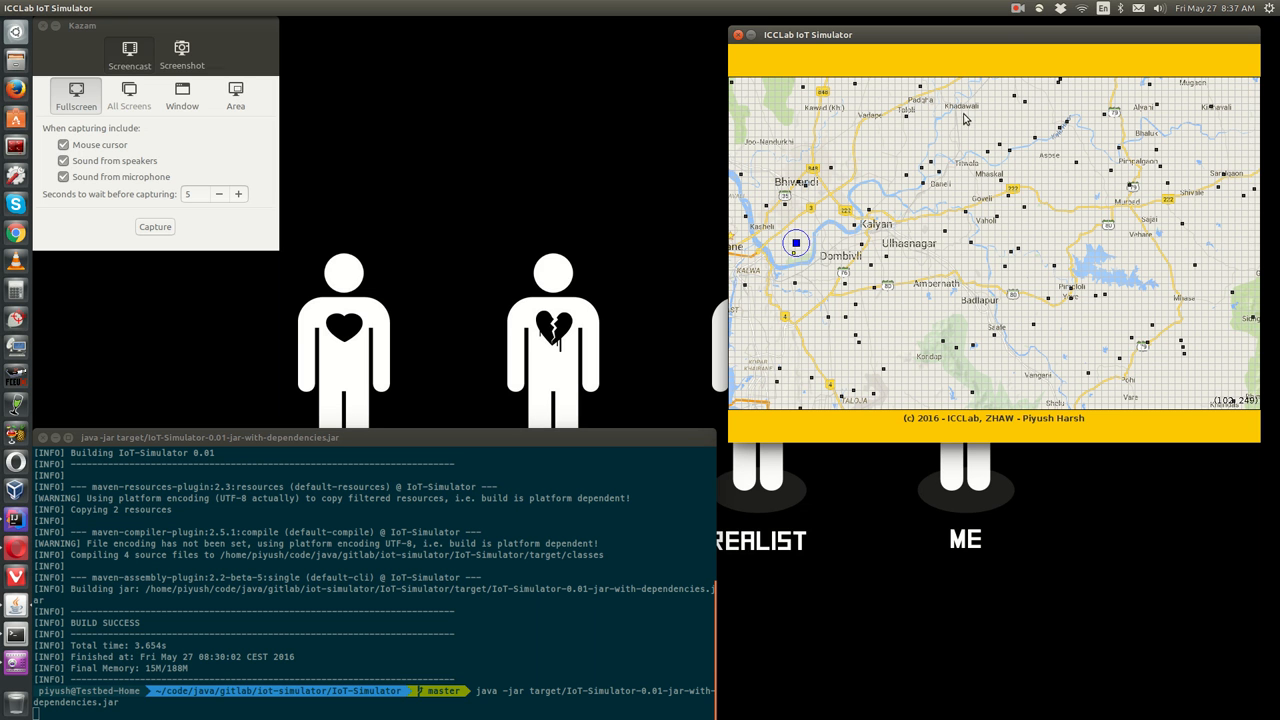
mouse_move(1017, 10)
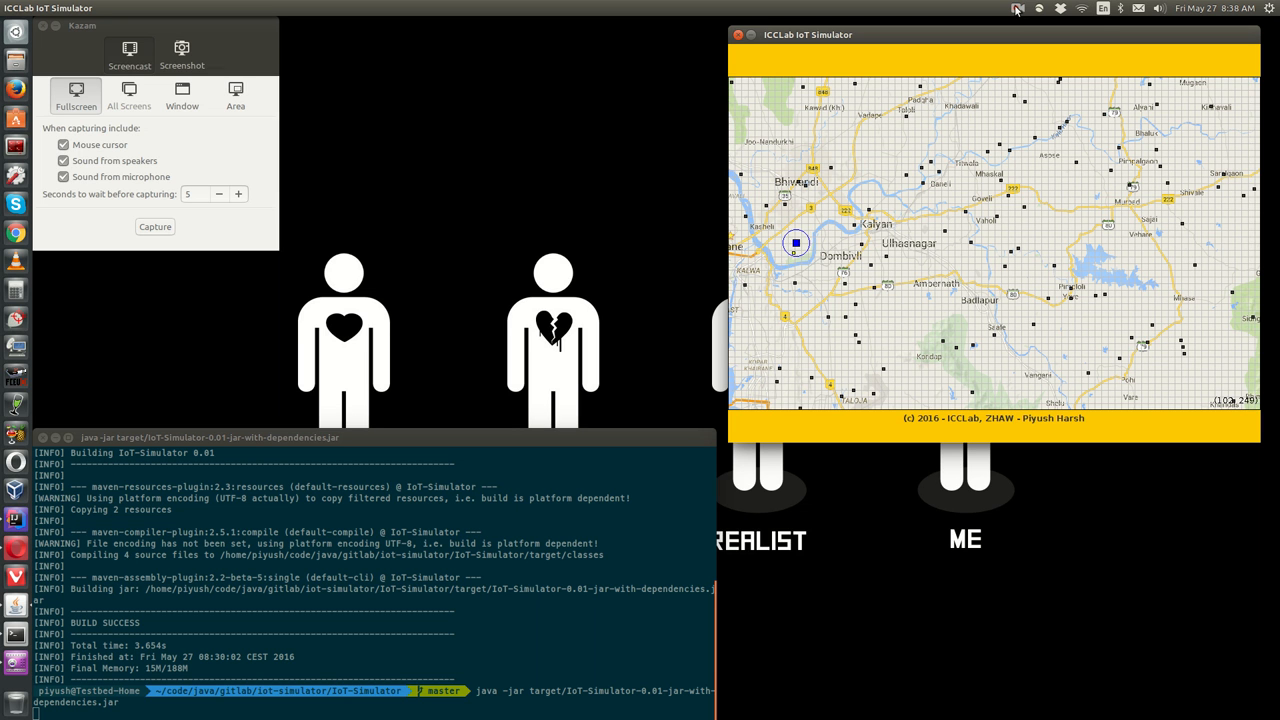
Switch back to the terminal window after repositioning the vehicle near Dombivli
left_click(1018, 8)
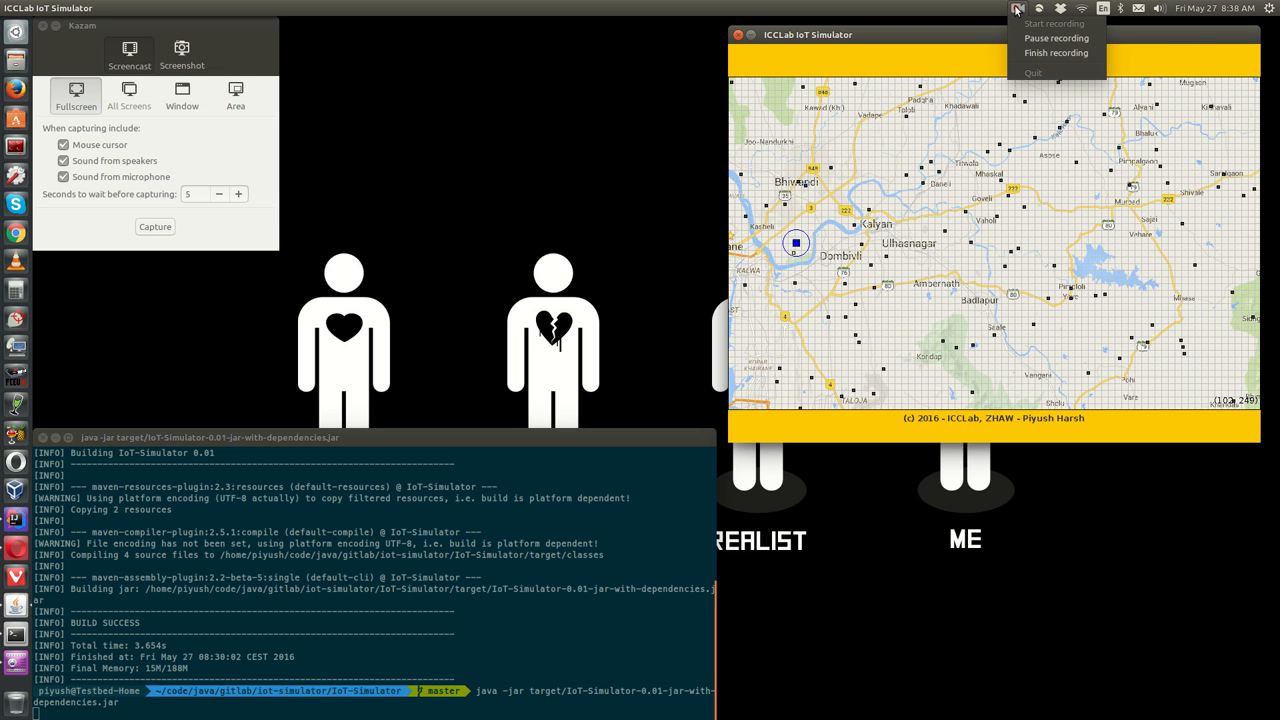
mouse_move(1030, 58)
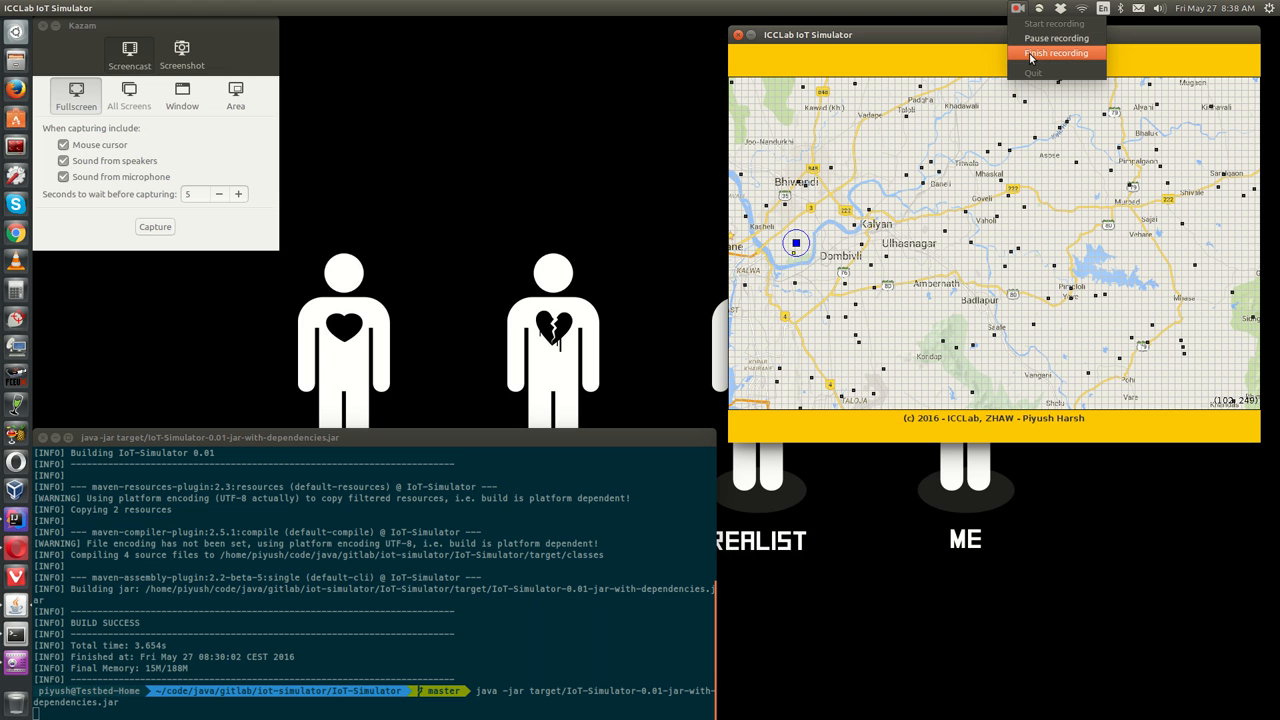